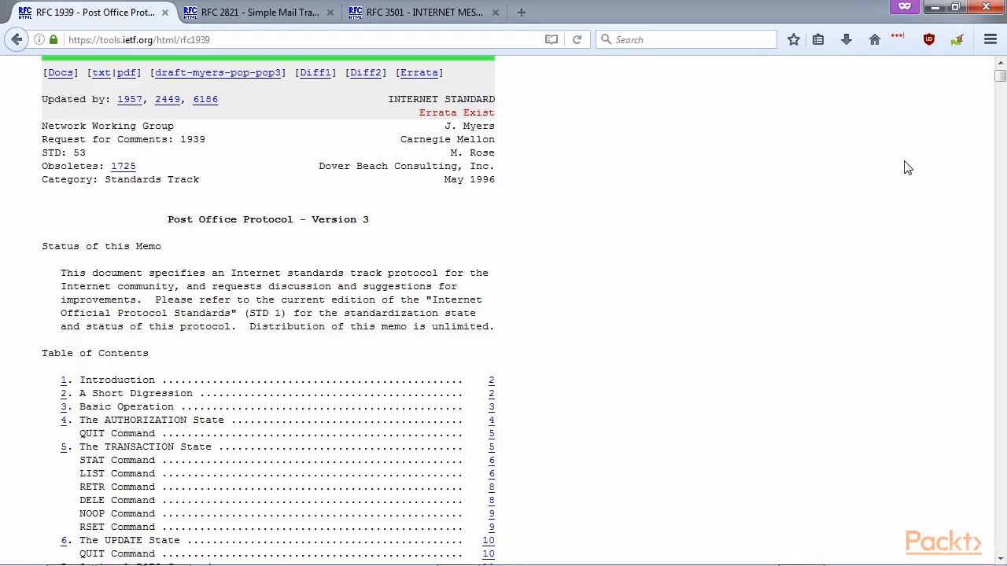
{"action": "mouse_move", "coordinate": [901, 175]}
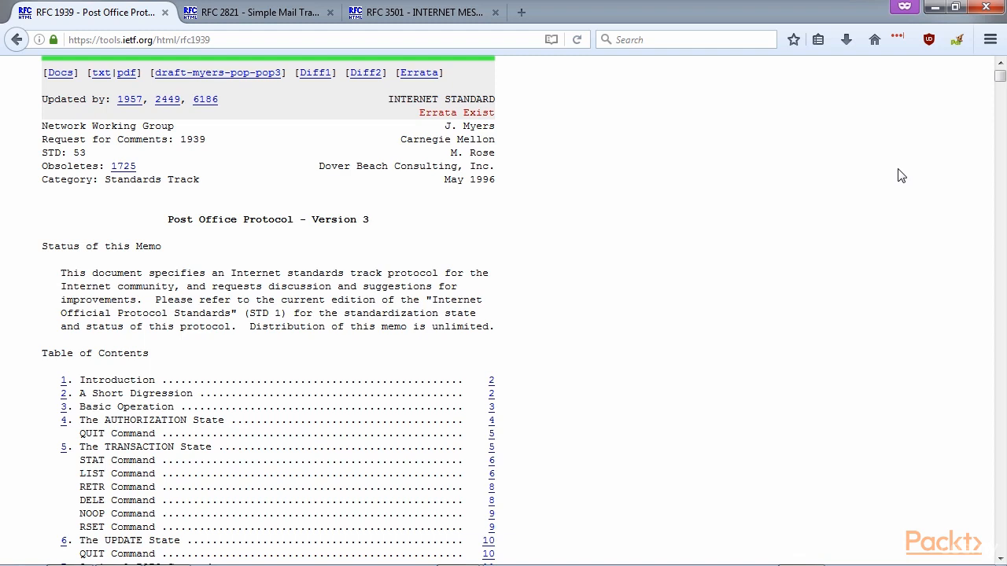
{"action": "mouse_move", "coordinate": [900, 180]}
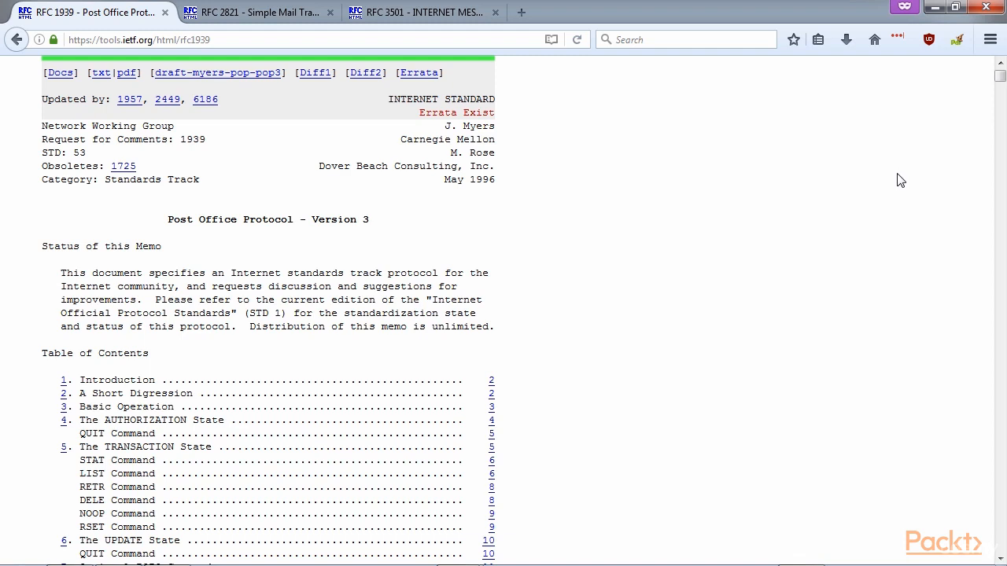
{"action": "mouse_move", "coordinate": [899, 184]}
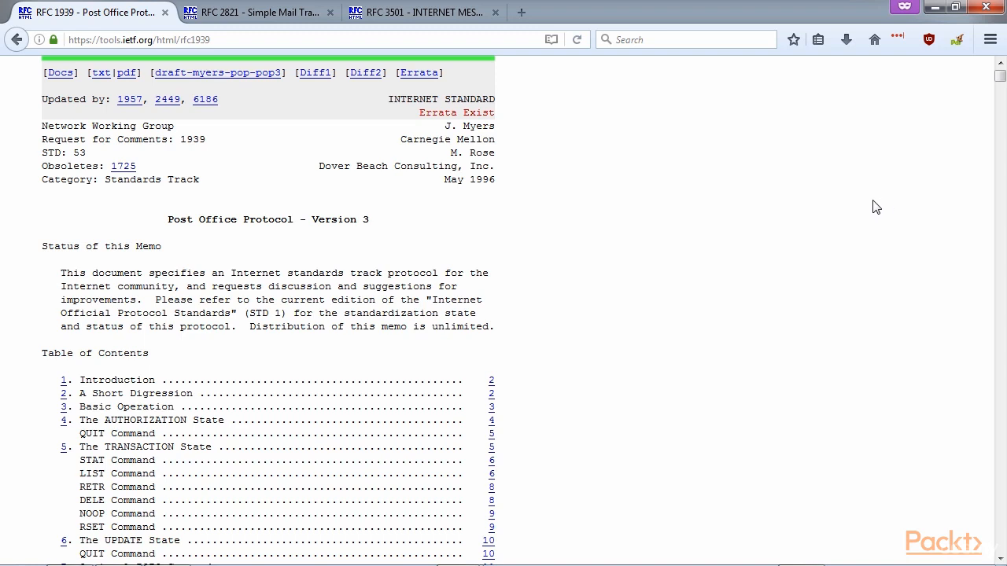
Switch from the POP3 page (RFC 1939) to the SMTP specification, RFC 2821.
{"action": "left_click", "coordinate": [264, 13]}
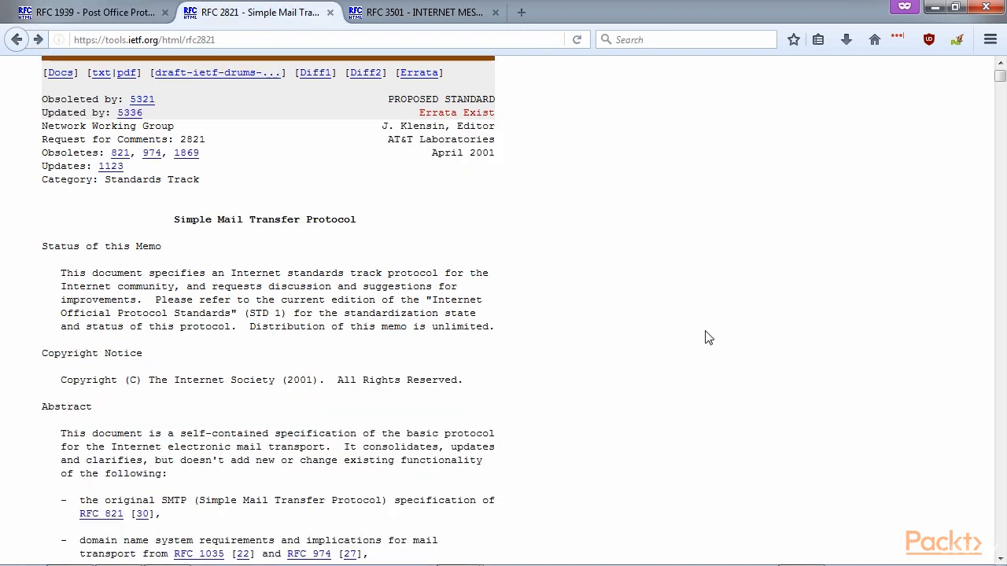
{"action": "mouse_move", "coordinate": [453, 73]}
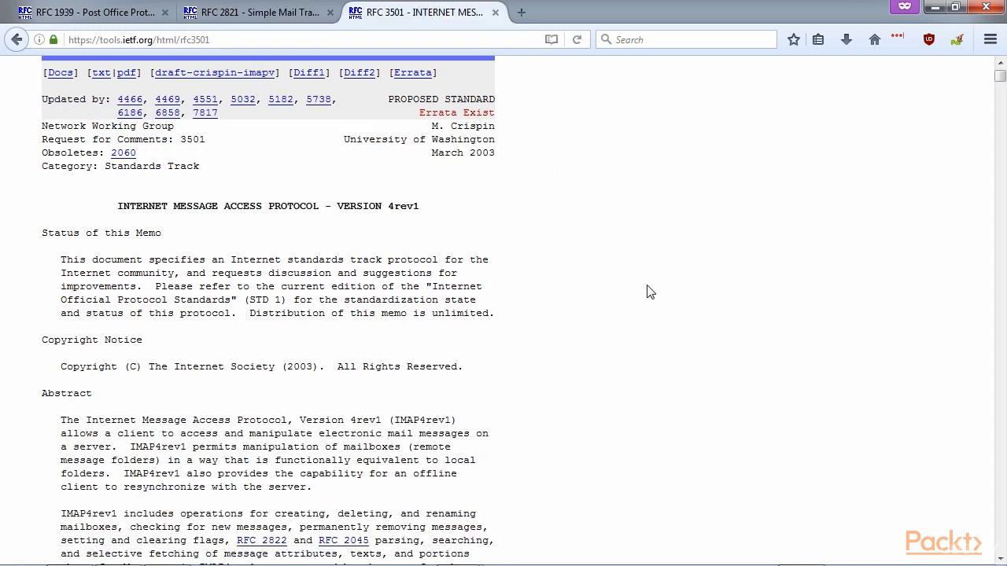
{"action": "mouse_move", "coordinate": [645, 293]}
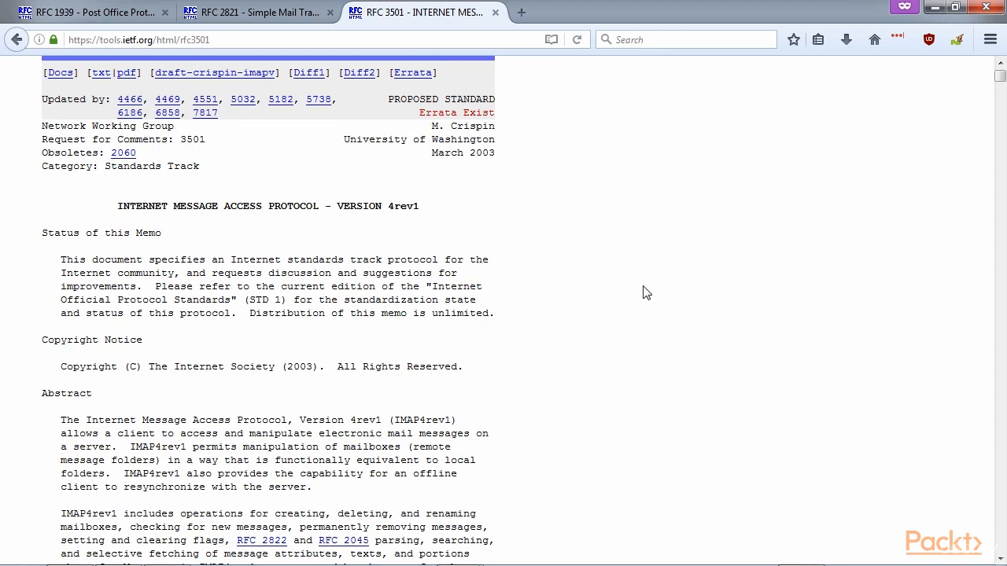
{"action": "mouse_move", "coordinate": [110, 9]}
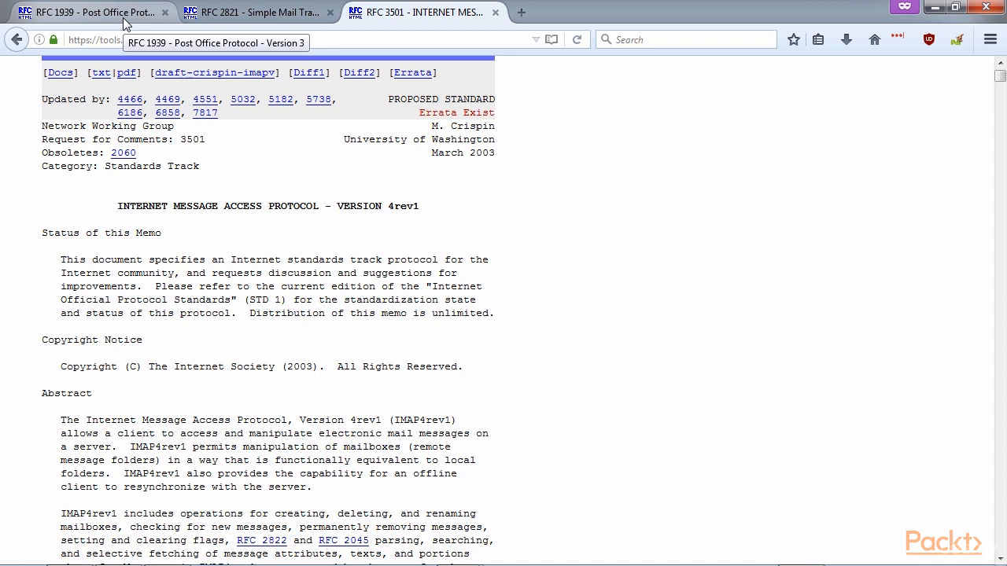
{"action": "mouse_move", "coordinate": [160, 144]}
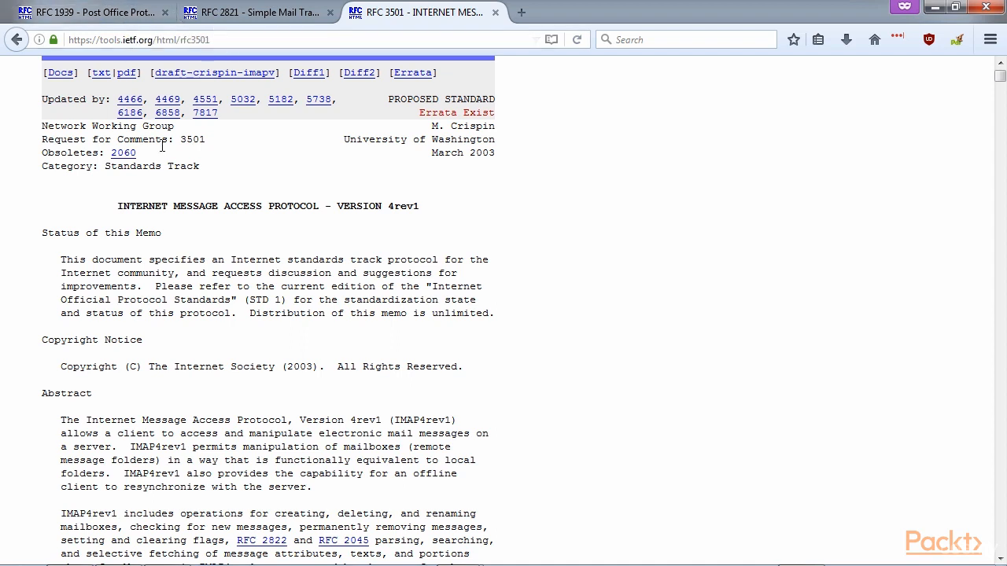
{"action": "mouse_move", "coordinate": [251, 231]}
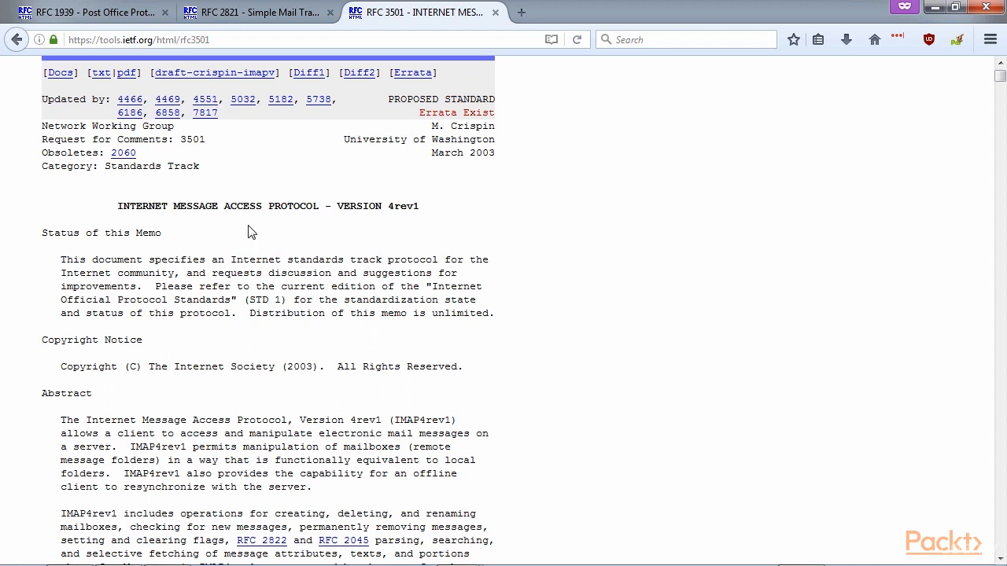
{"action": "mouse_move", "coordinate": [170, 167]}
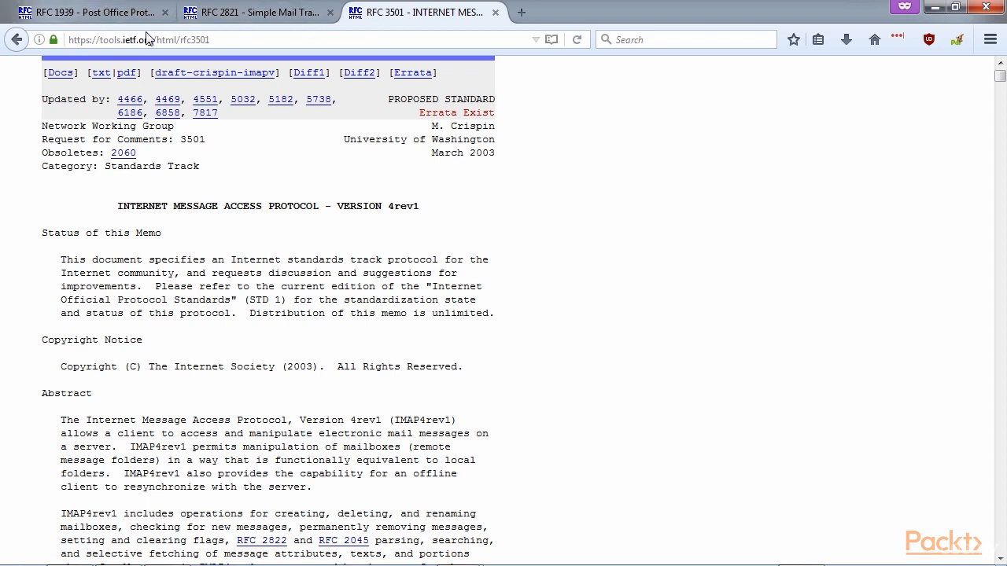
Flip between RFC 1939 (POP3) and RFC 2821 (SMTP), finishing on RFC 1939.
{"action": "left_click", "coordinate": [86, 12]}
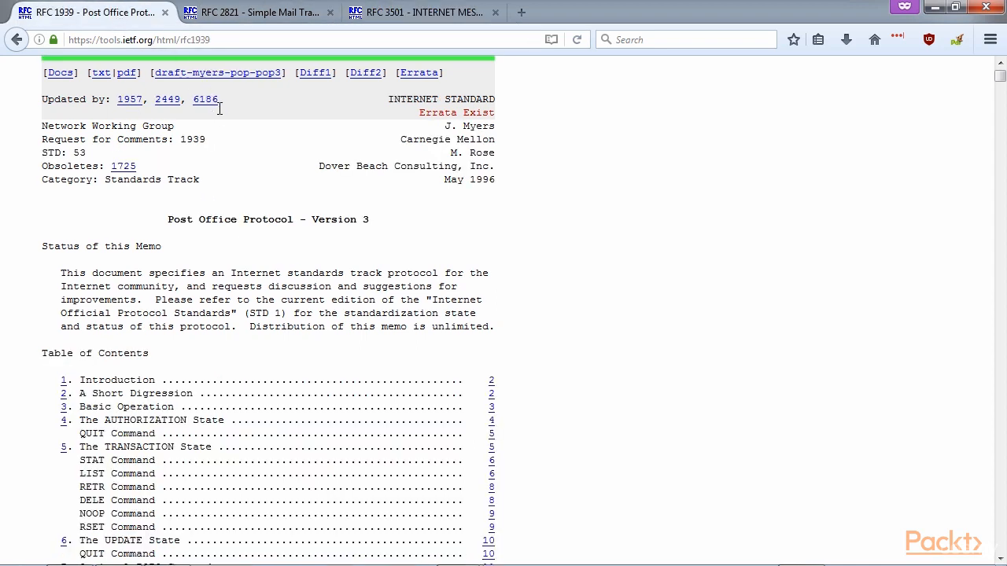
{"action": "left_click", "coordinate": [260, 13]}
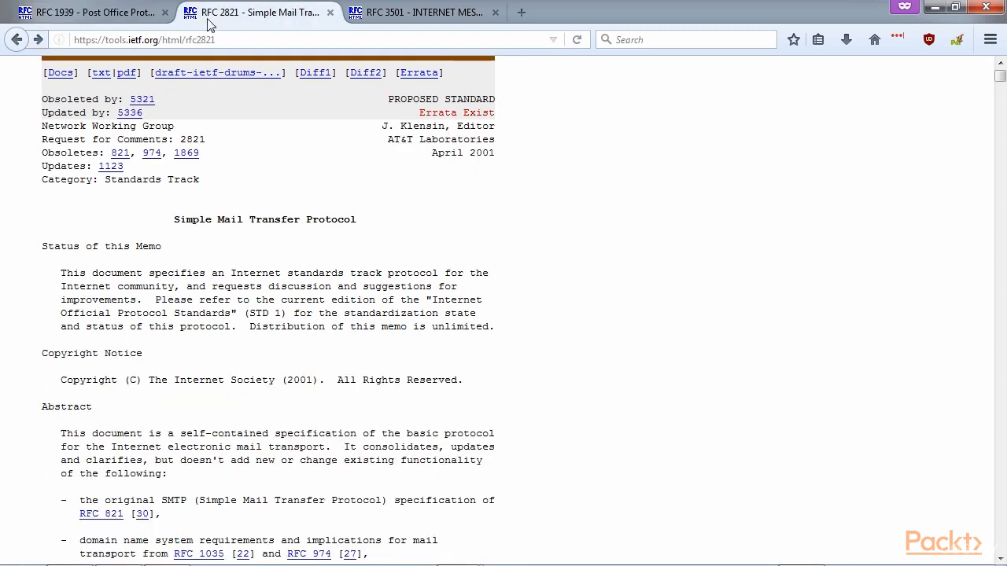
{"action": "left_click", "coordinate": [79, 12]}
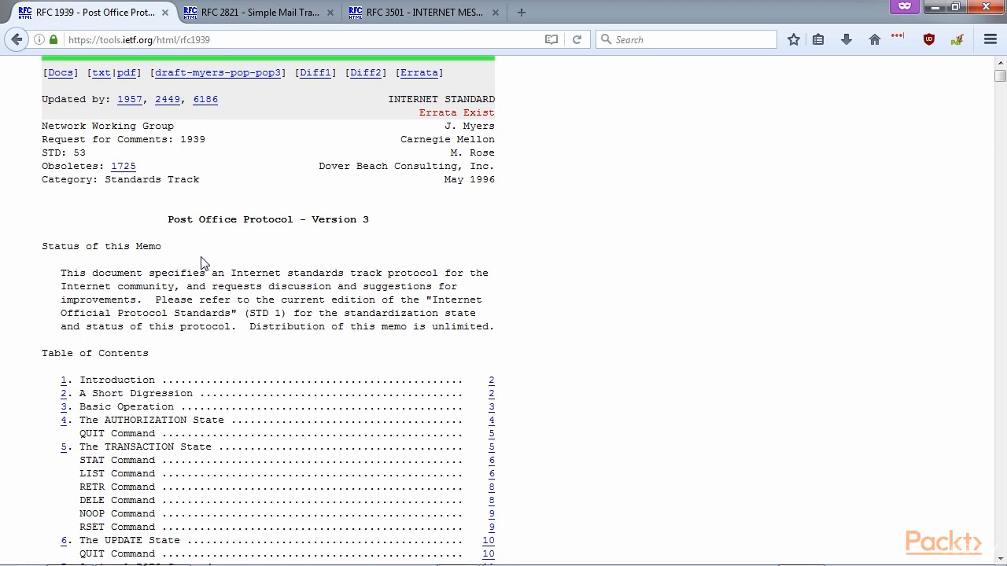
{"action": "mouse_move", "coordinate": [208, 258]}
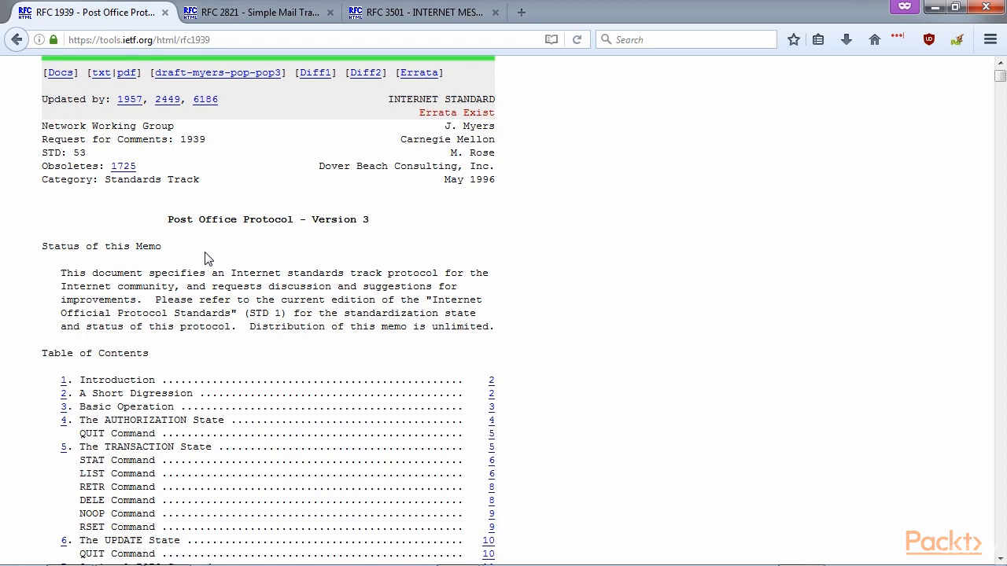
{"action": "left_click", "coordinate": [260, 13]}
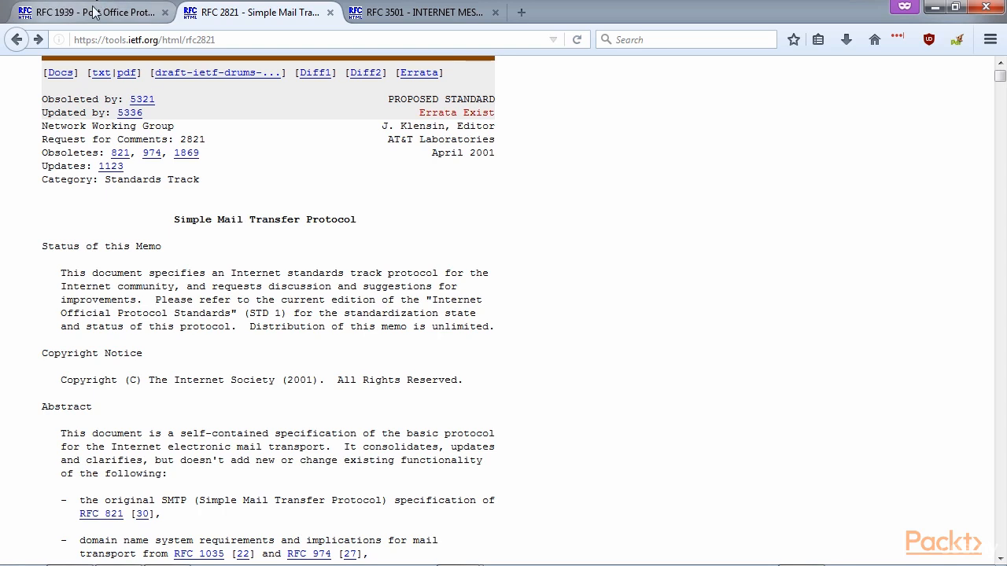
{"action": "left_click", "coordinate": [78, 12]}
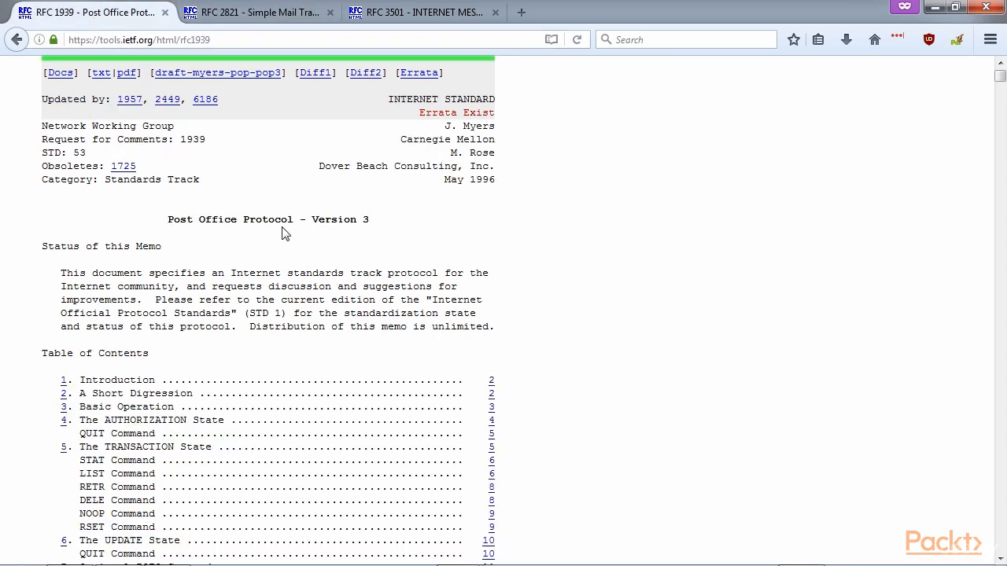
{"action": "mouse_move", "coordinate": [226, 203]}
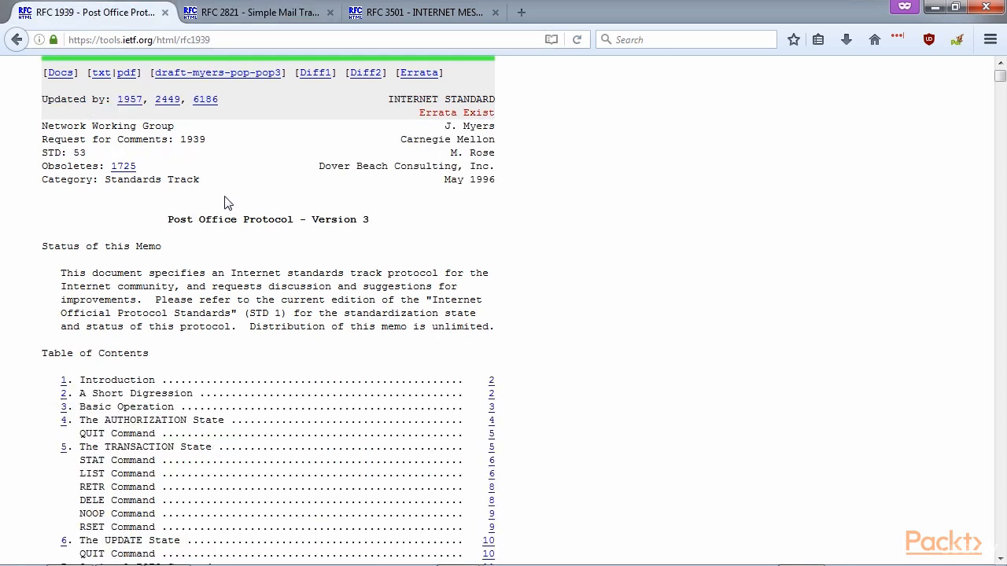
{"action": "mouse_move", "coordinate": [224, 197]}
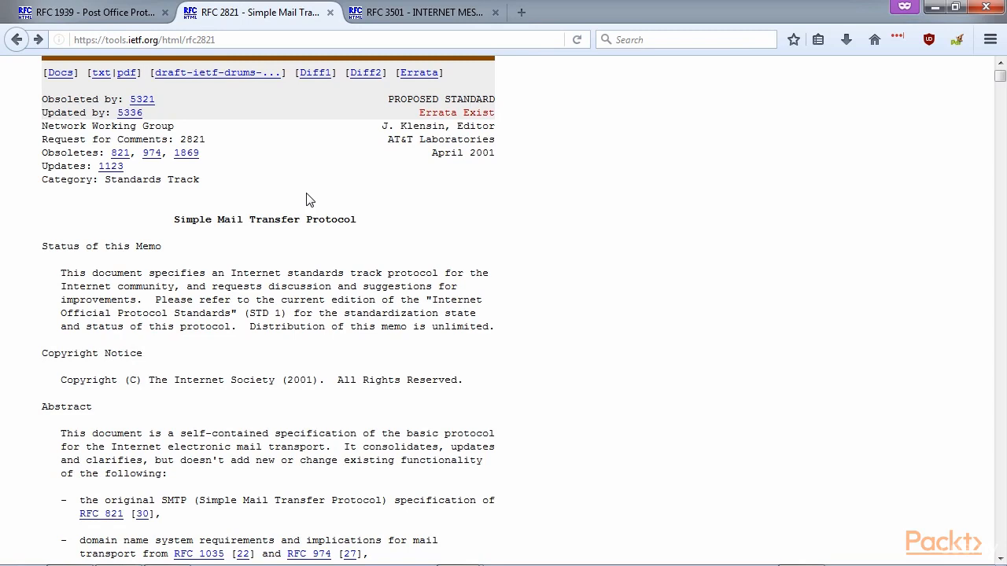
{"action": "left_click", "coordinate": [87, 13]}
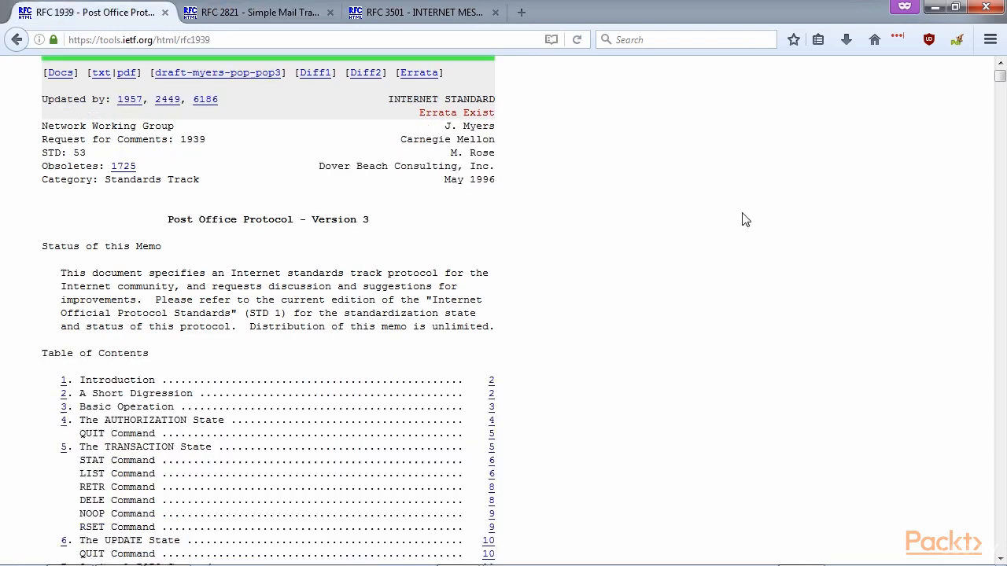
Scroll RFC 1939 down to its table of contents with the STAT, LIST, RETR, USER, PASS sections.
{"action": "scroll", "scroll_direction": "down", "scroll_amount": 3}
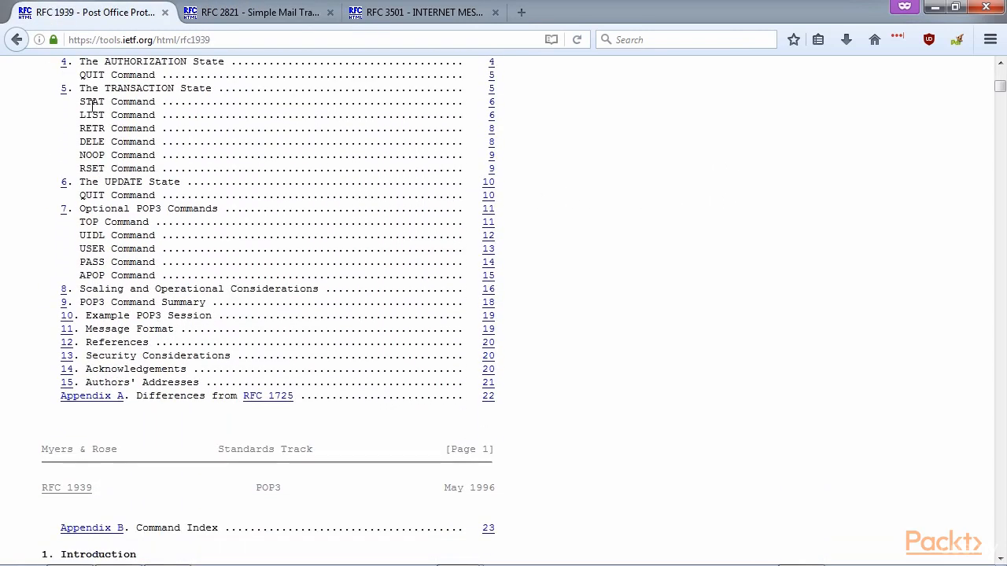
{"action": "left_click_drag", "start_coordinate": [79, 75], "coordinate": [186, 289]}
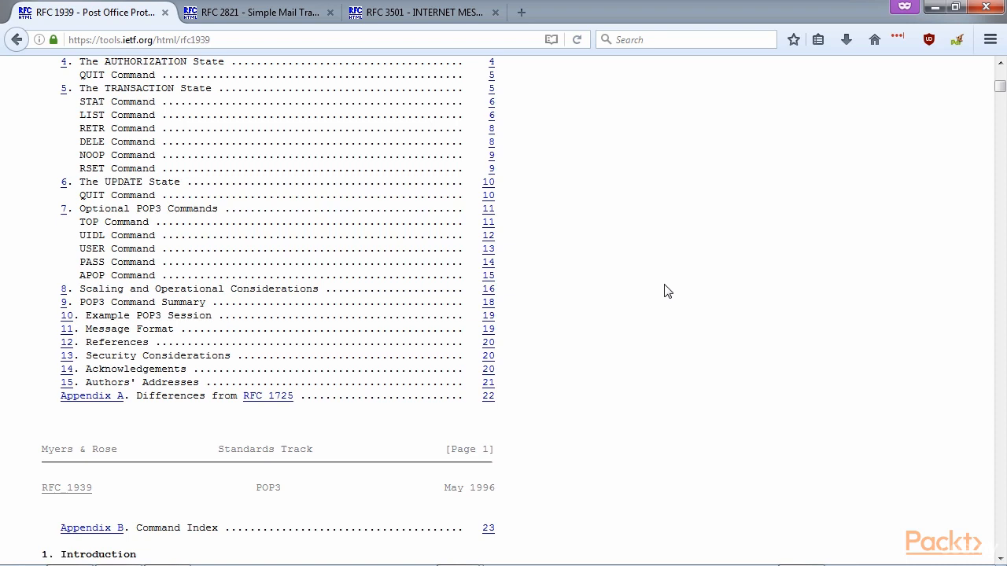
{"action": "mouse_move", "coordinate": [439, 274]}
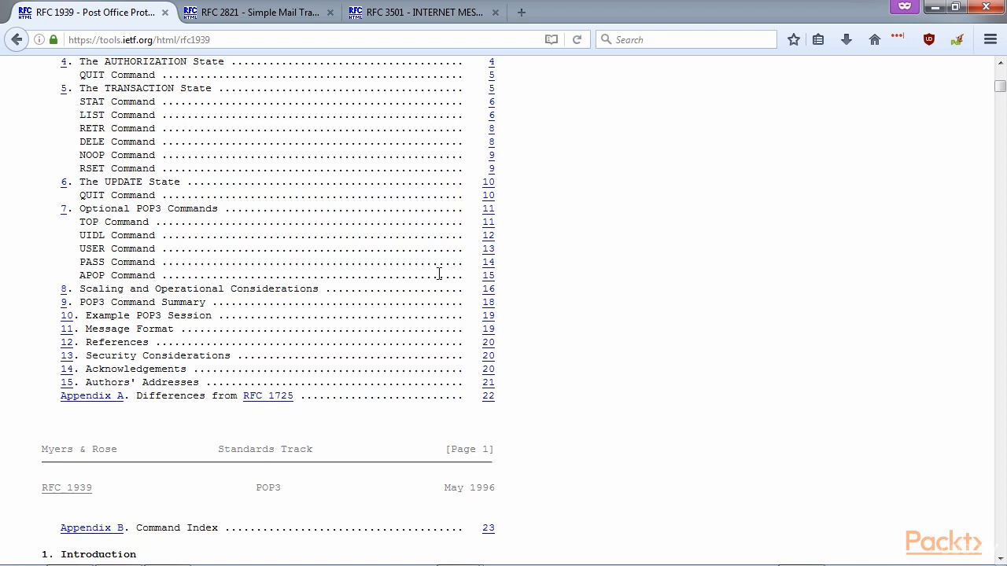
{"action": "mouse_move", "coordinate": [481, 383]}
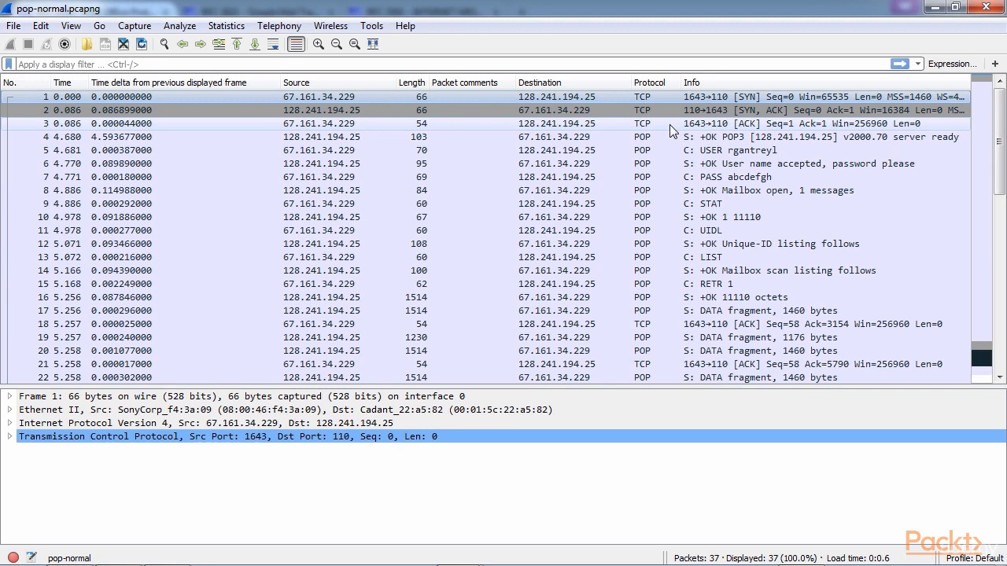
Scroll through the pop-normal capture's 37-packet POP3 session list.
{"action": "scroll", "scroll_direction": "down", "scroll_amount": 3}
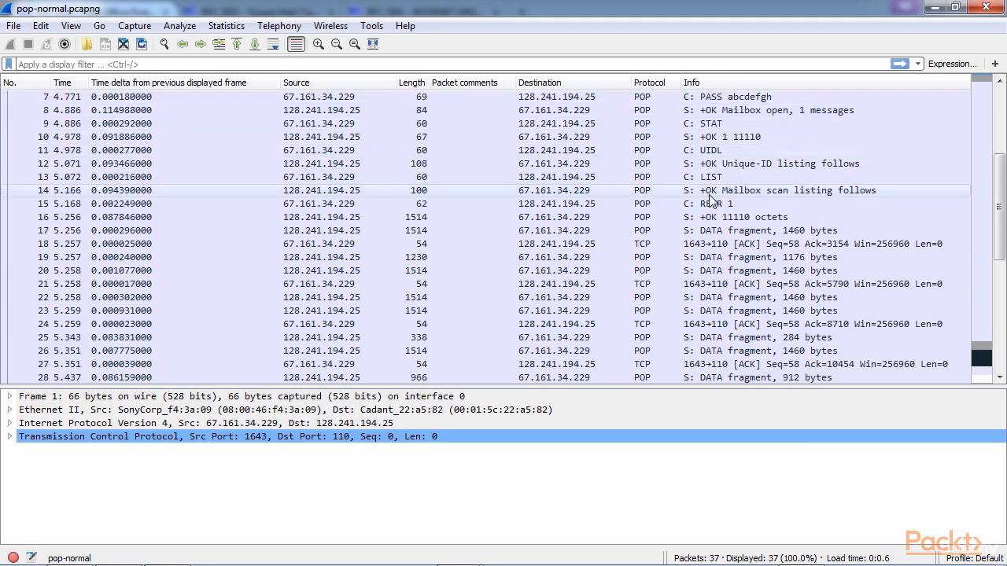
{"action": "scroll", "scroll_direction": "down", "scroll_amount": 3}
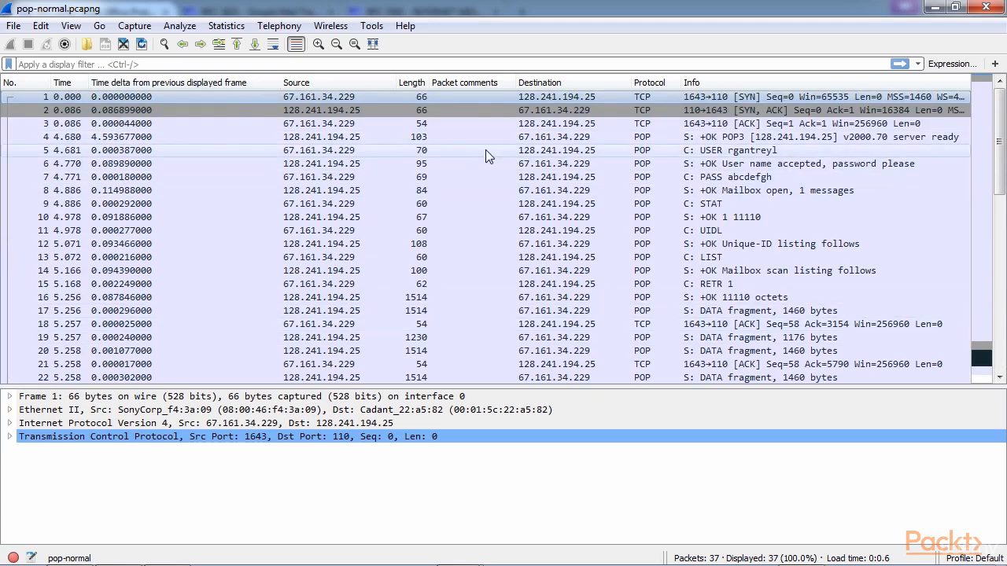
{"action": "mouse_move", "coordinate": [645, 144]}
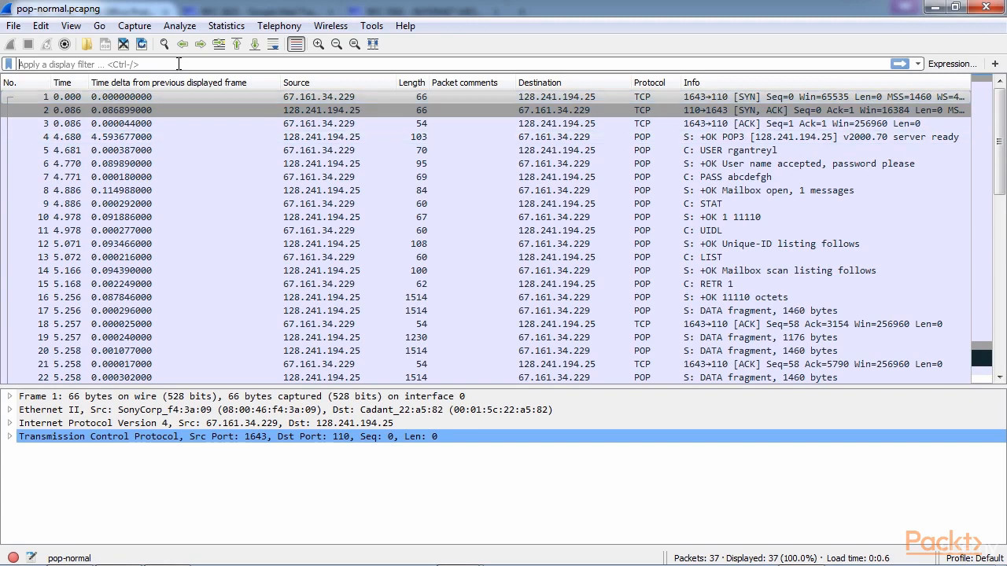
{"action": "type", "text": "pop"}
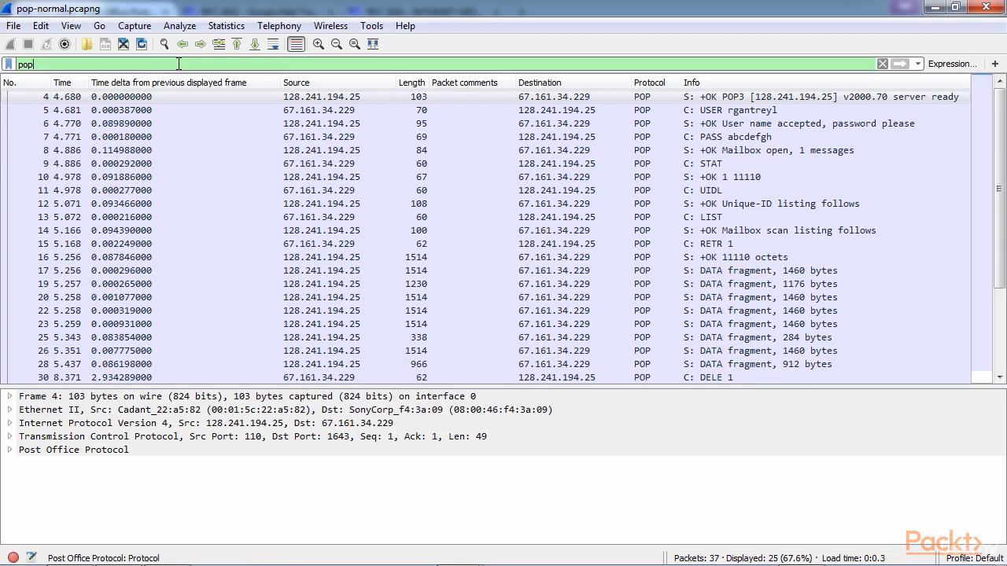
{"action": "scroll", "scroll_direction": "down", "scroll_amount": 3}
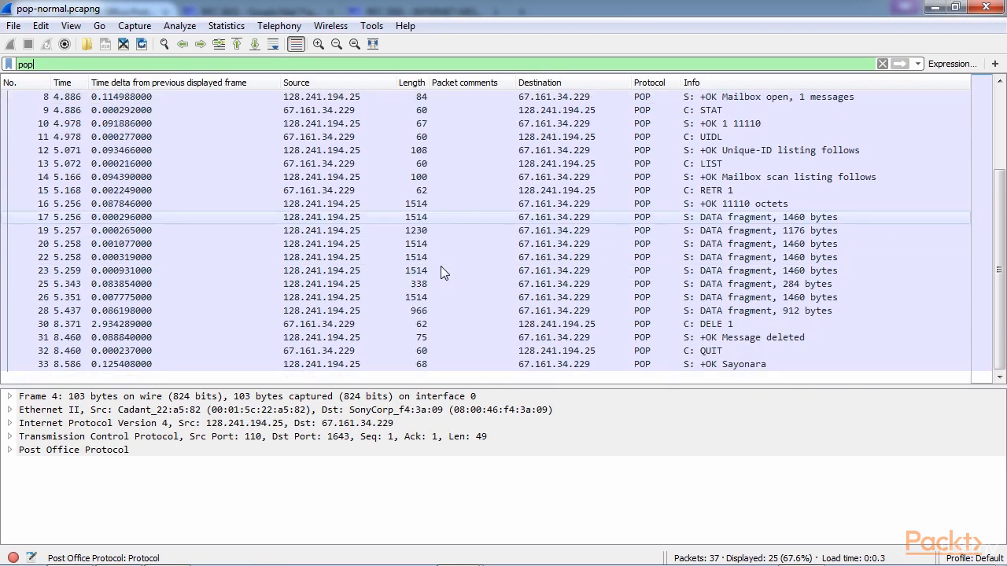
{"action": "left_click", "coordinate": [724, 191]}
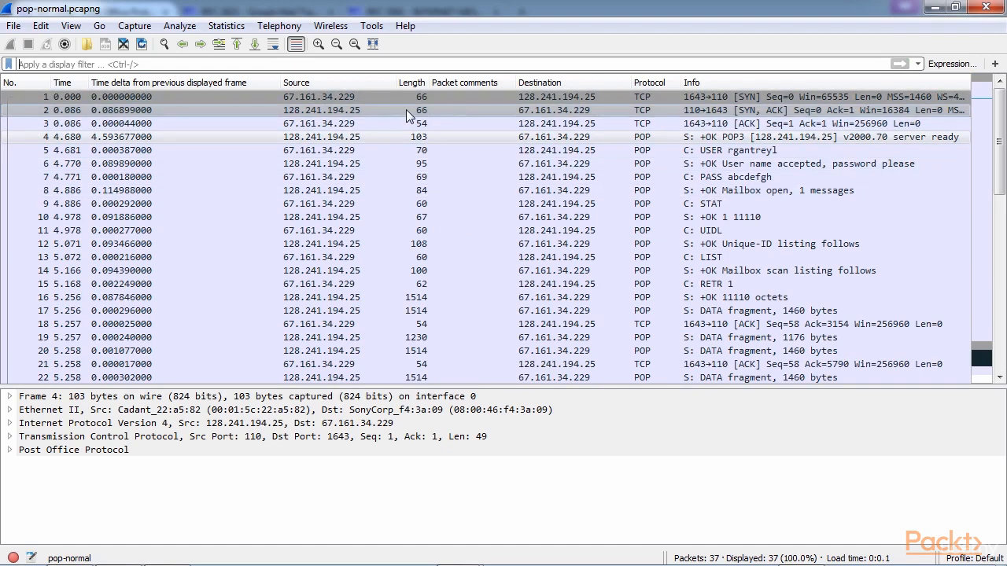
Inspect the SYN and ACK handshake packets, then packet 4's +OK POP3 server ready greeting.
{"action": "left_click", "coordinate": [557, 136]}
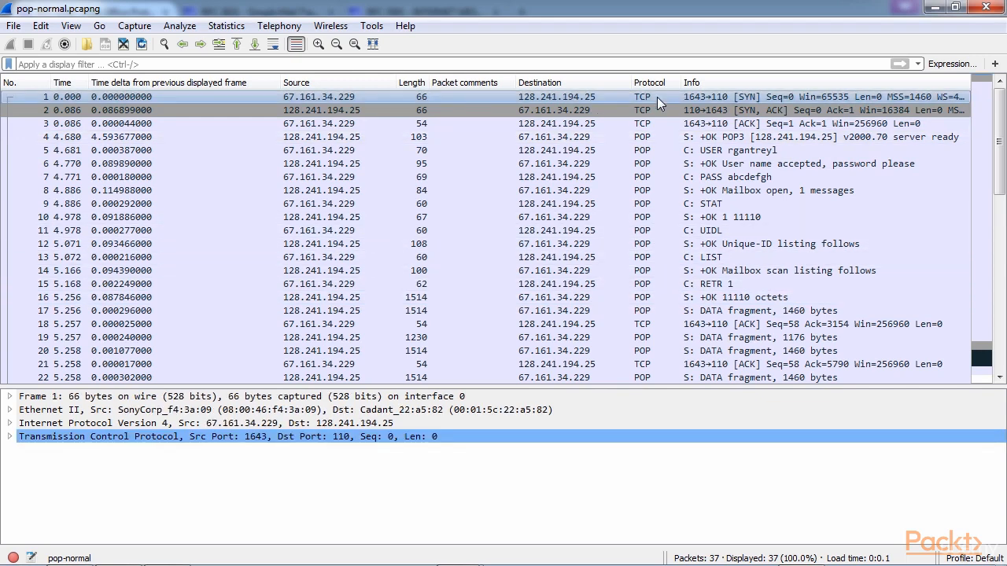
{"action": "mouse_move", "coordinate": [574, 110]}
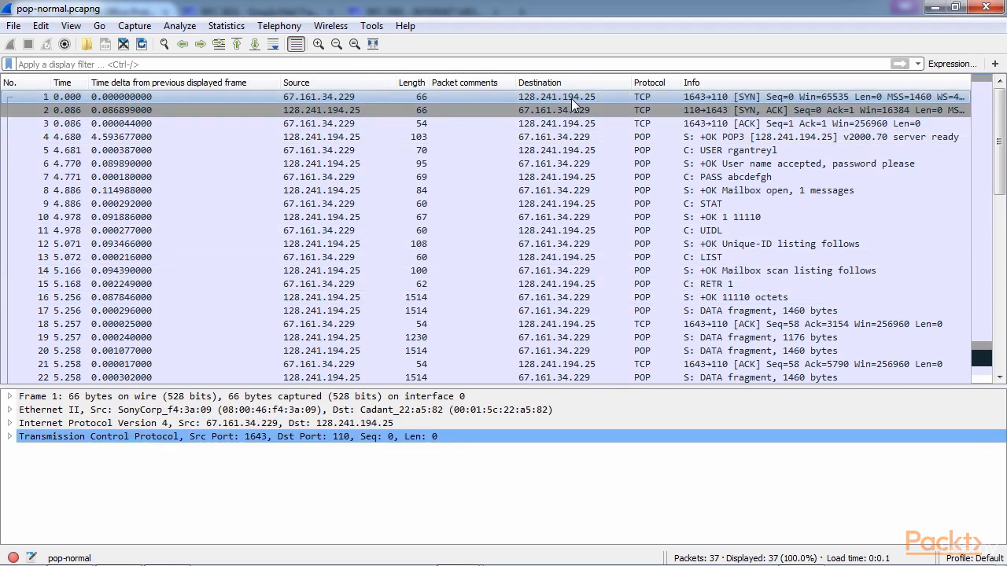
{"action": "mouse_move", "coordinate": [582, 116]}
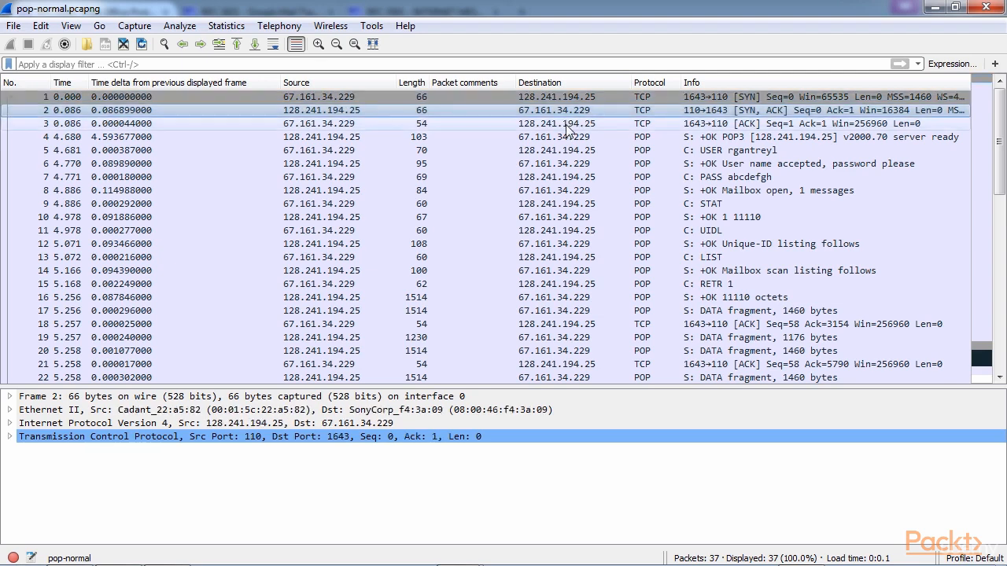
{"action": "left_click", "coordinate": [566, 123]}
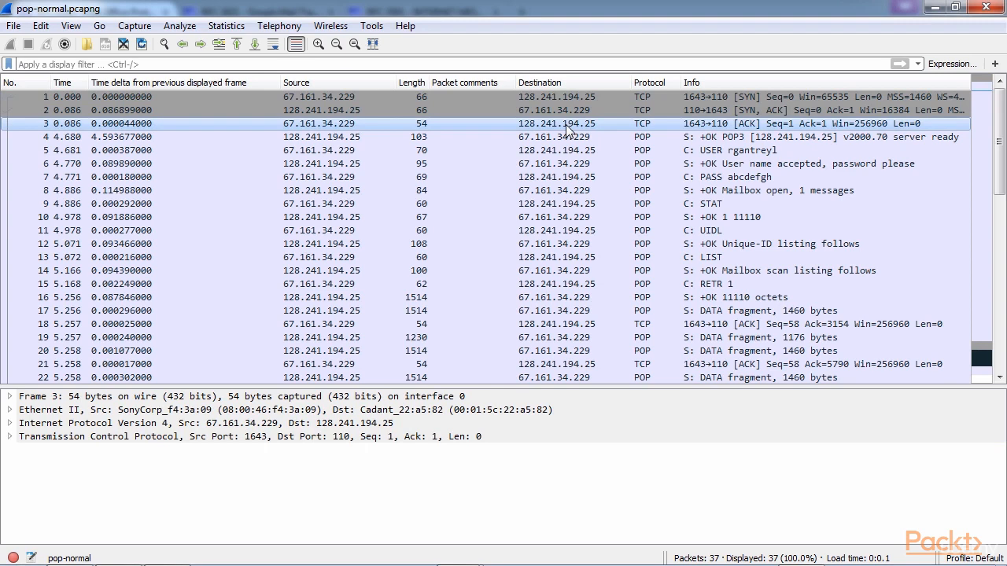
{"action": "left_click", "coordinate": [566, 137]}
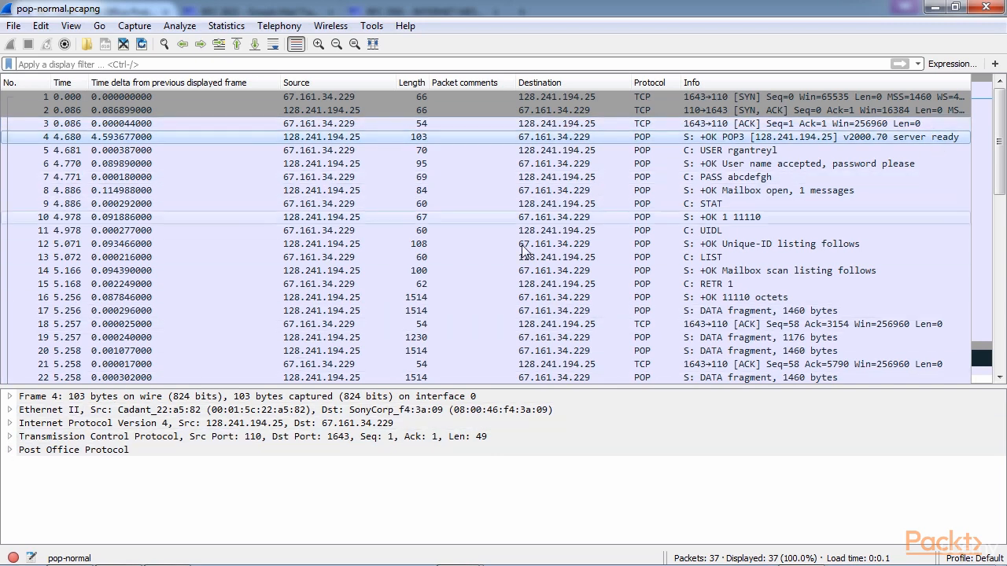
Expand the greeting's POP3 details and response description, then view the +OK mailbox open reply.
{"action": "left_click", "coordinate": [7, 450]}
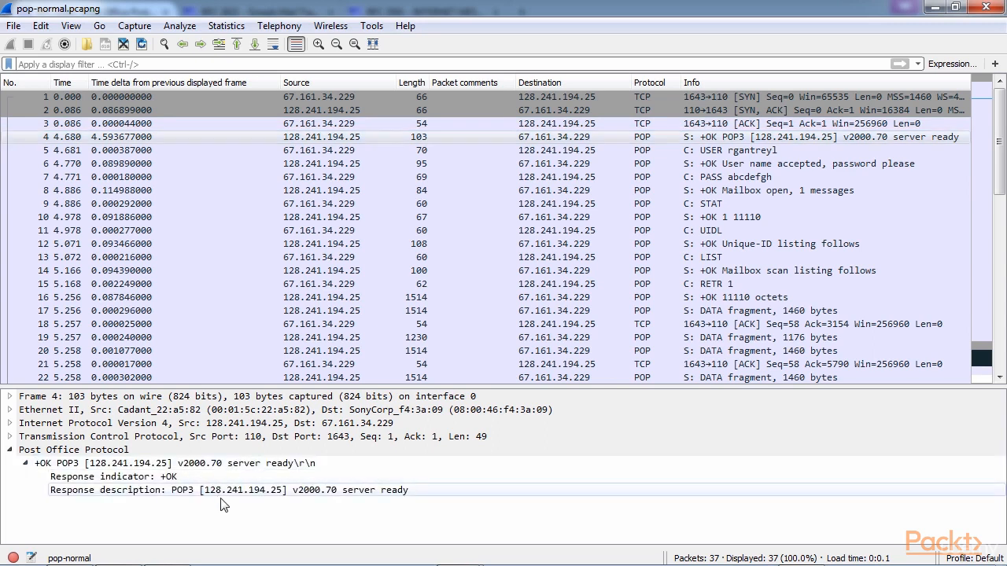
{"action": "left_click", "coordinate": [787, 137]}
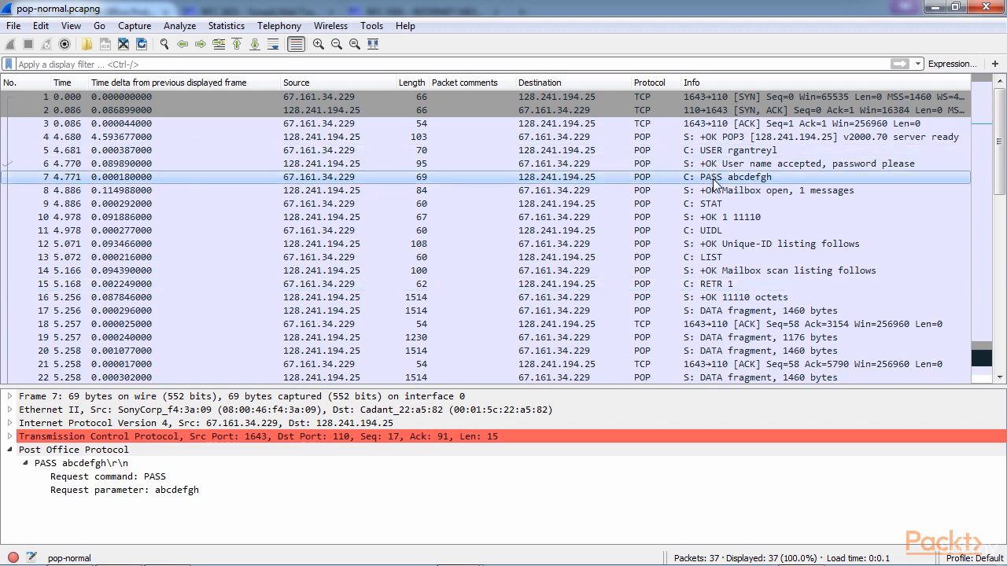
{"action": "mouse_move", "coordinate": [727, 198]}
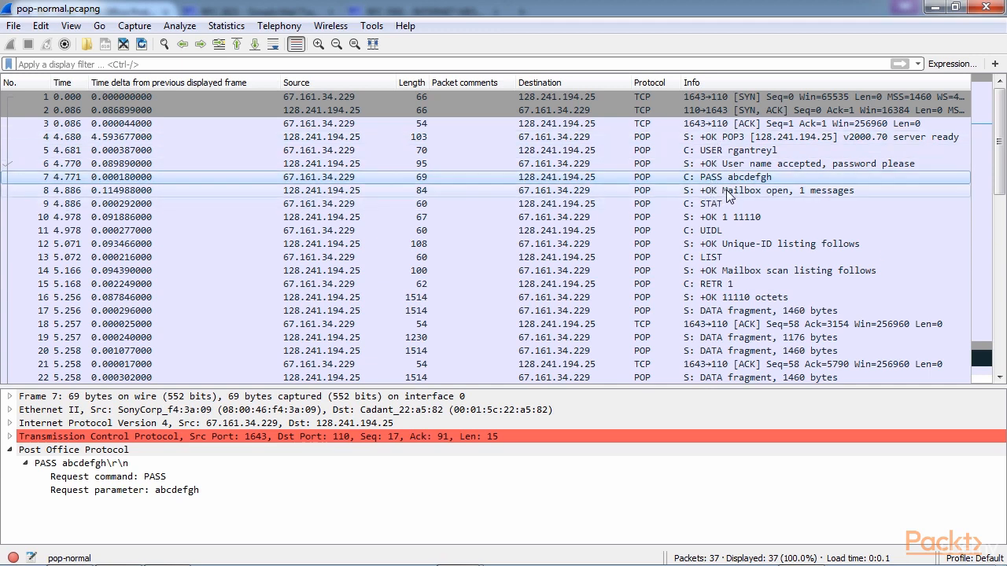
{"action": "left_click", "coordinate": [779, 190]}
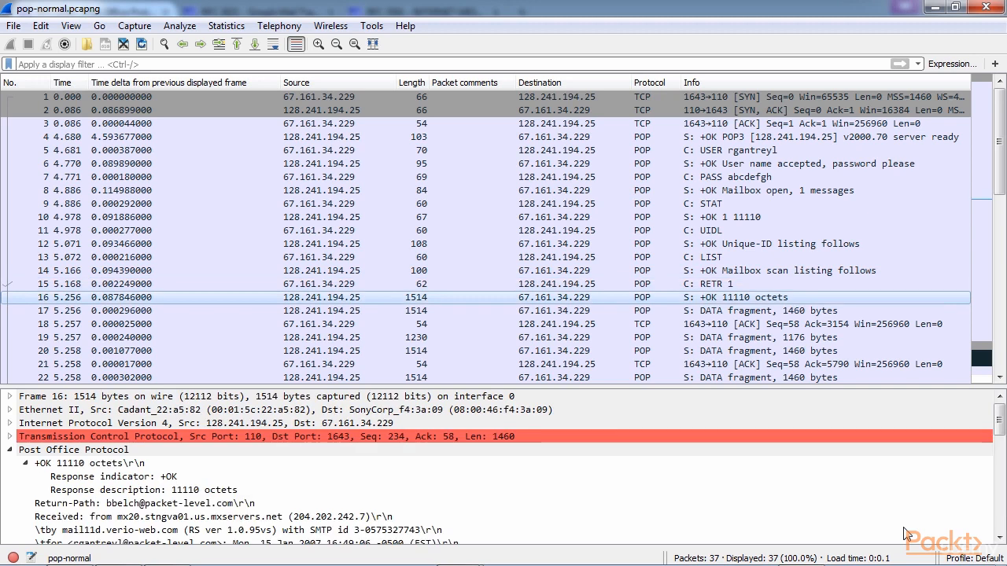
{"action": "scroll", "scroll_direction": "down", "scroll_amount": 3}
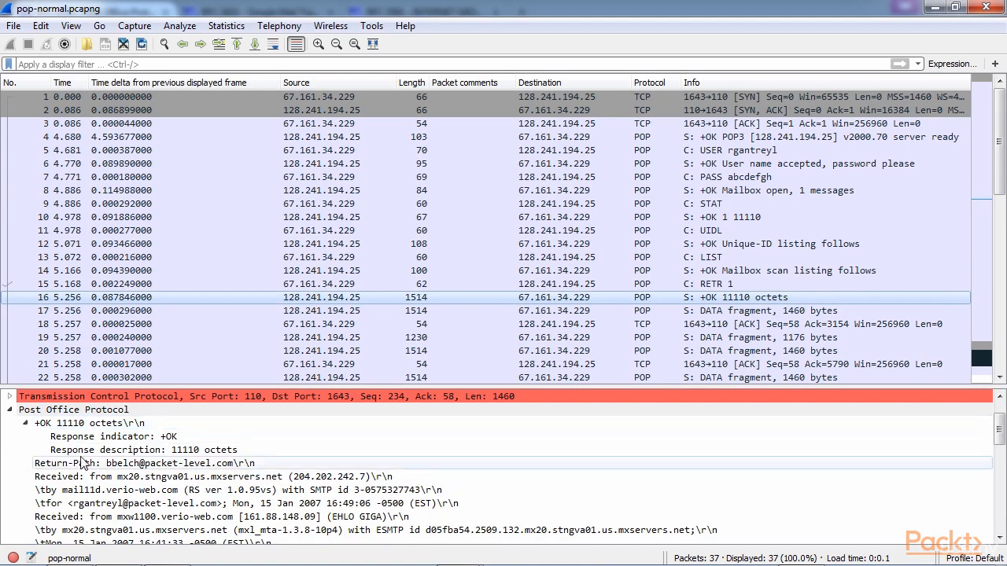
{"action": "scroll", "scroll_direction": "down", "scroll_amount": 3}
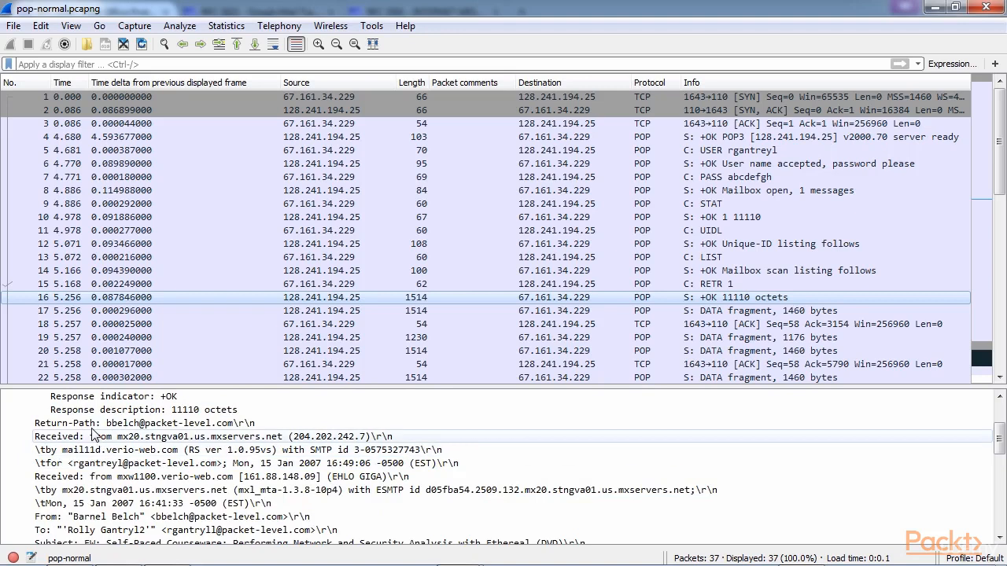
{"action": "scroll", "scroll_direction": "down", "scroll_amount": 3}
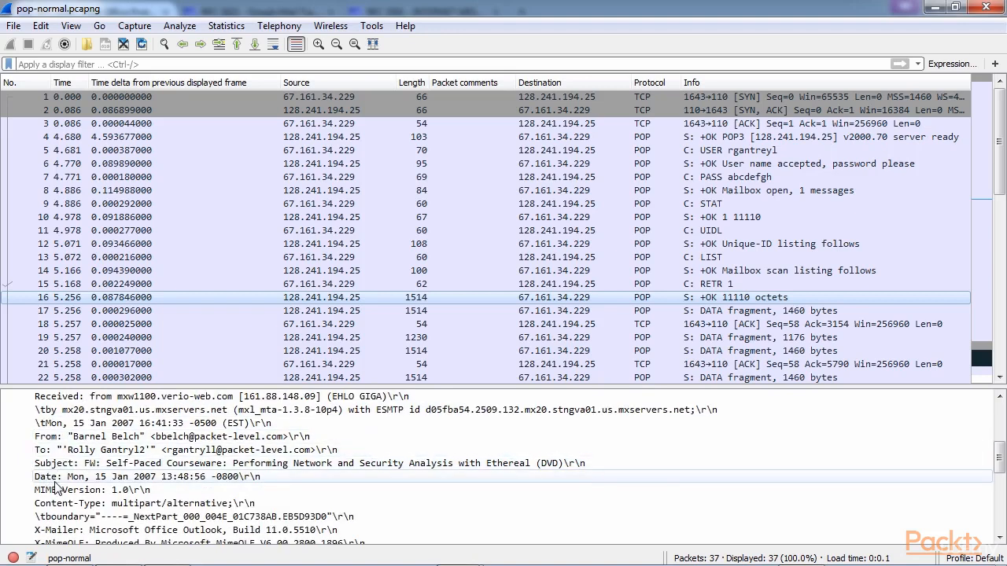
{"action": "scroll", "scroll_direction": "down", "scroll_amount": 3}
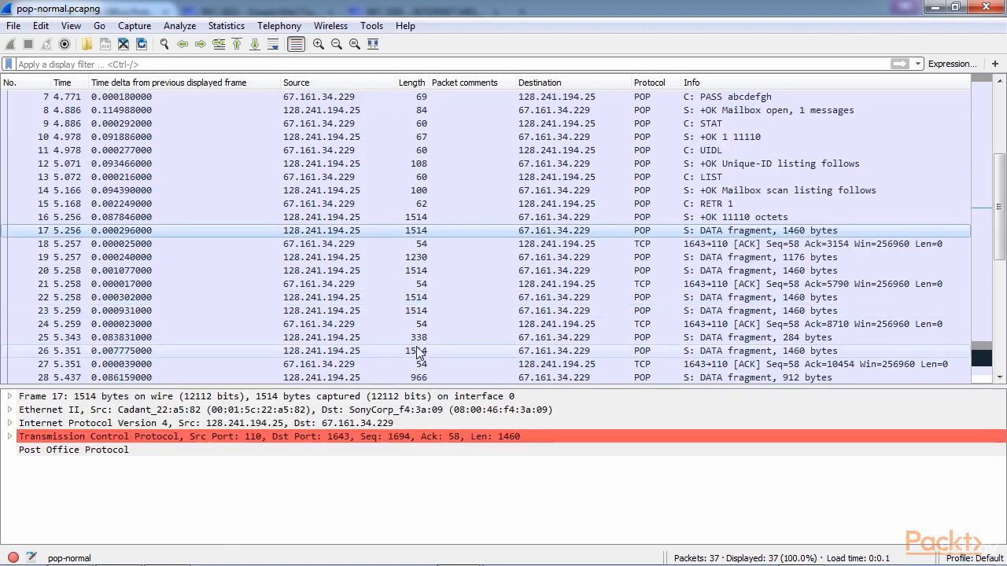
Inspect the first DATA fragment and scroll on toward the client's DELE 1 command.
{"action": "scroll", "scroll_direction": "down", "scroll_amount": 3}
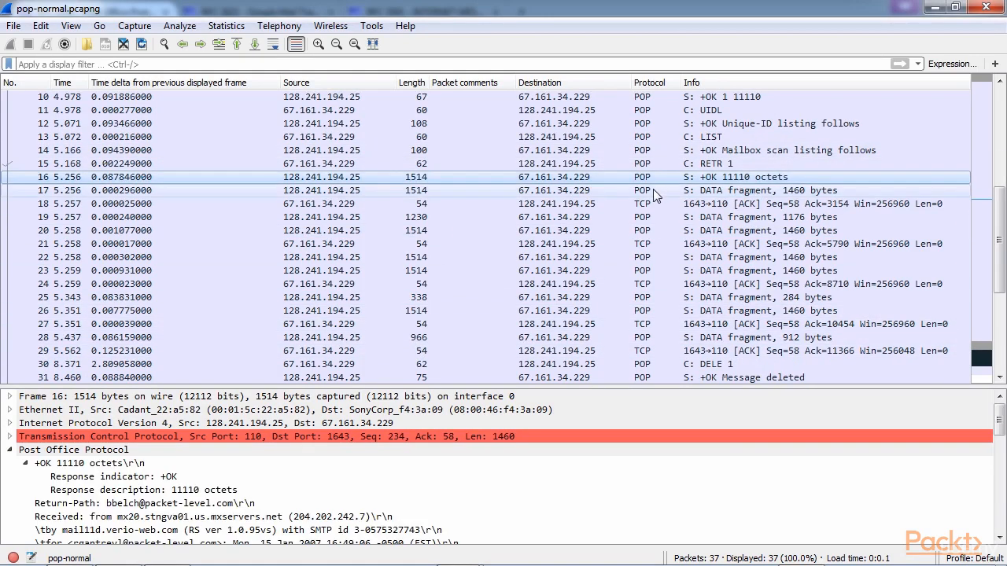
{"action": "mouse_move", "coordinate": [702, 199]}
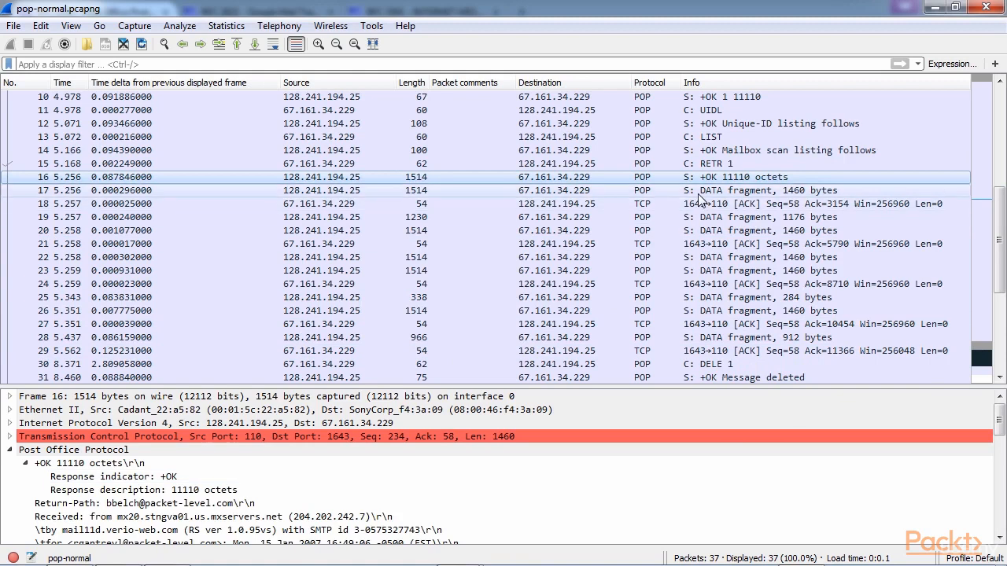
{"action": "left_click", "coordinate": [708, 190]}
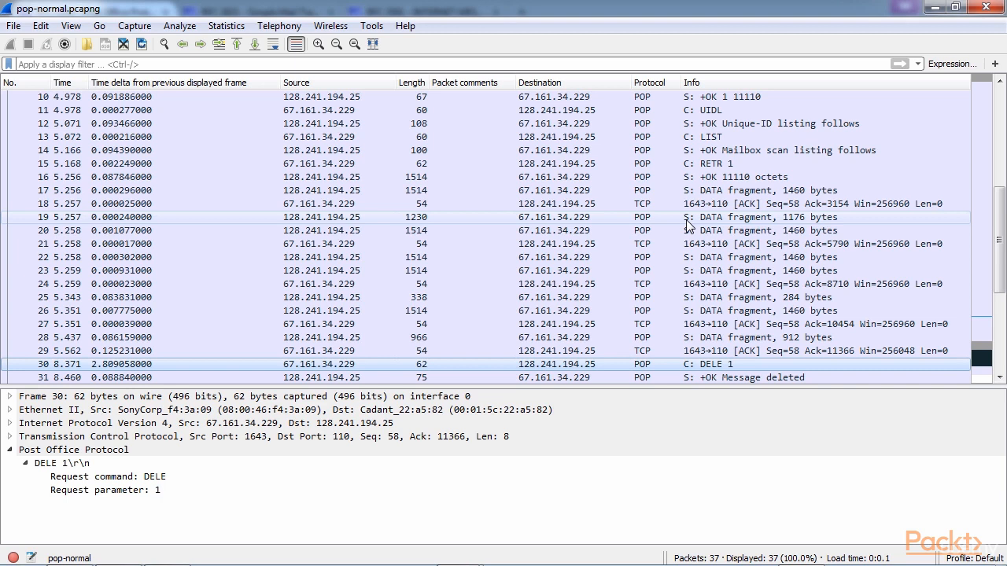
{"action": "scroll", "scroll_direction": "down", "scroll_amount": 3}
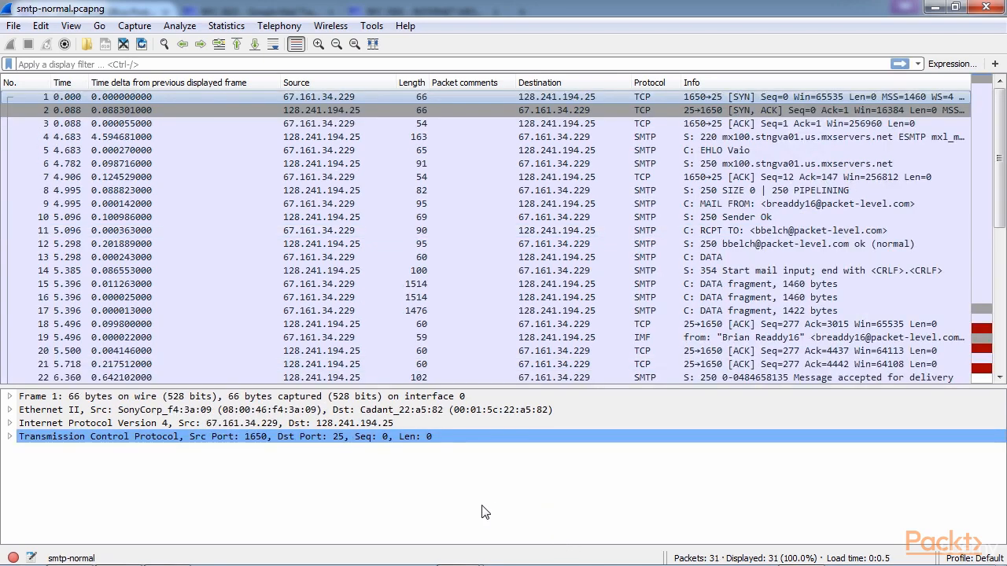
{"action": "mouse_move", "coordinate": [466, 520]}
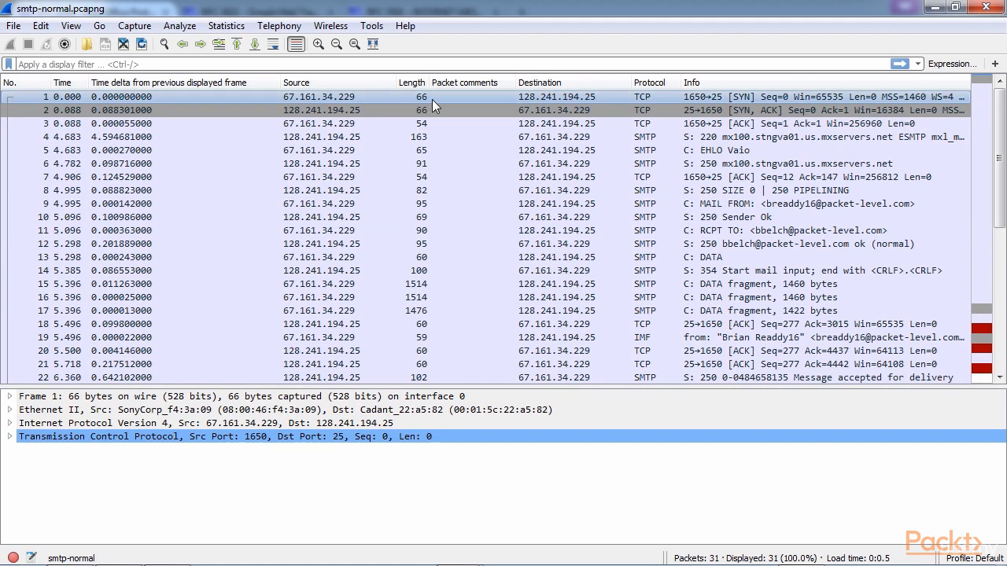
{"action": "mouse_move", "coordinate": [626, 351]}
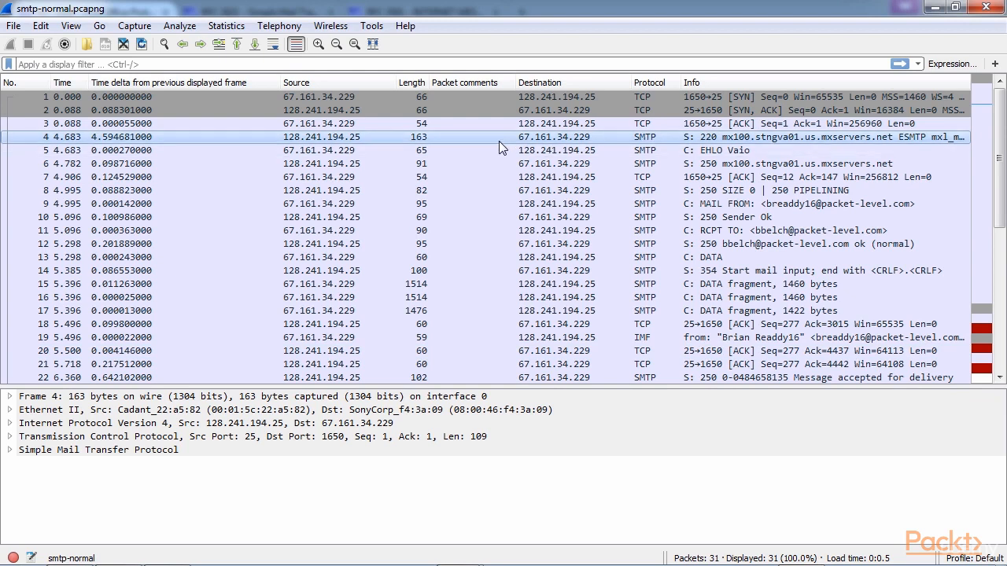
{"action": "mouse_move", "coordinate": [654, 144]}
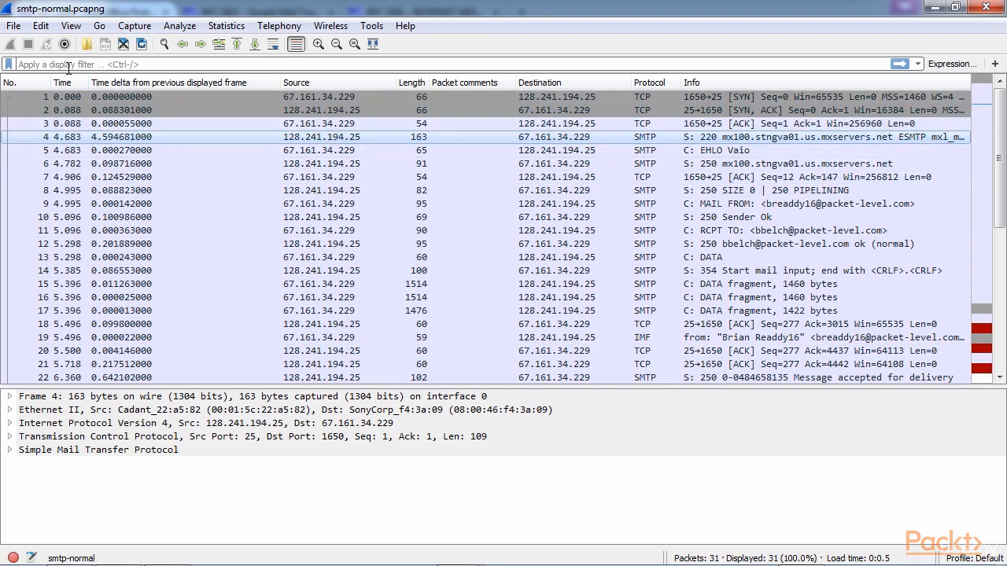
{"action": "type", "text": "smtp"}
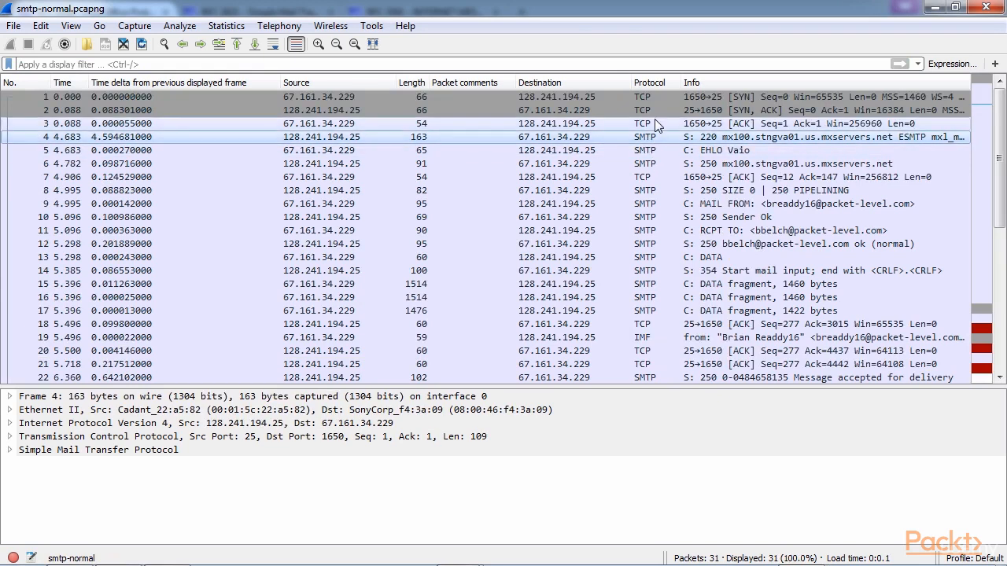
{"action": "mouse_move", "coordinate": [289, 144]}
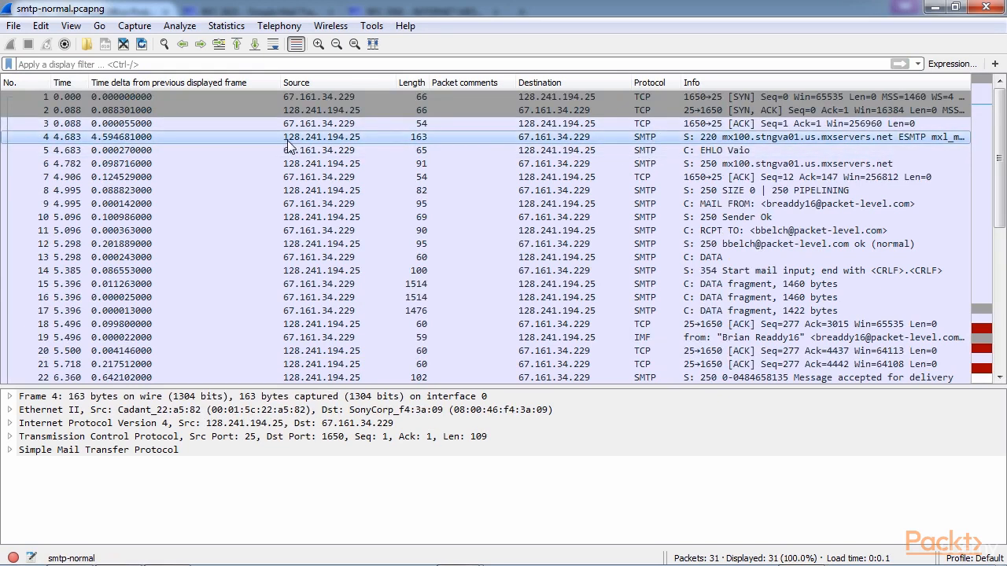
{"action": "mouse_move", "coordinate": [783, 145]}
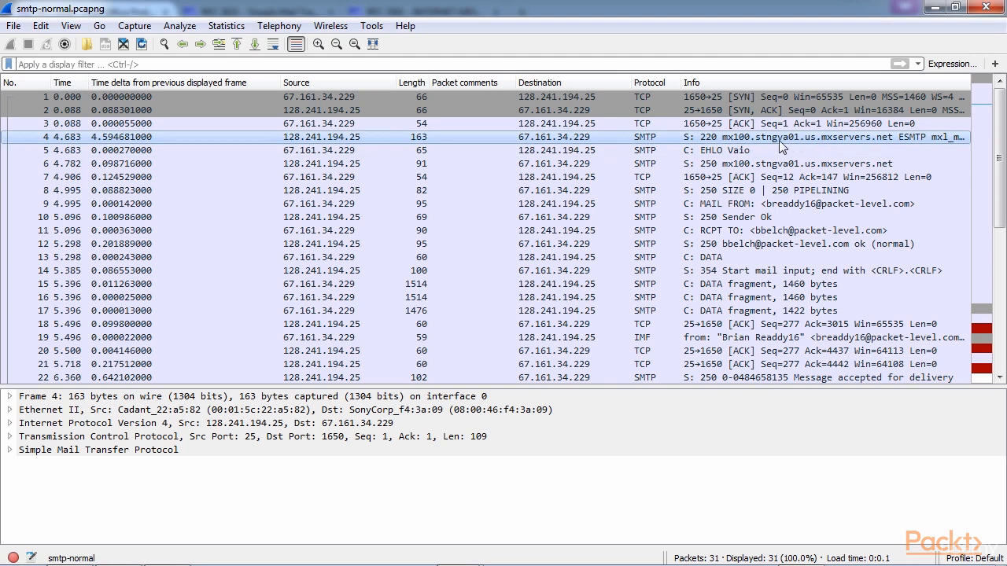
{"action": "mouse_move", "coordinate": [710, 146]}
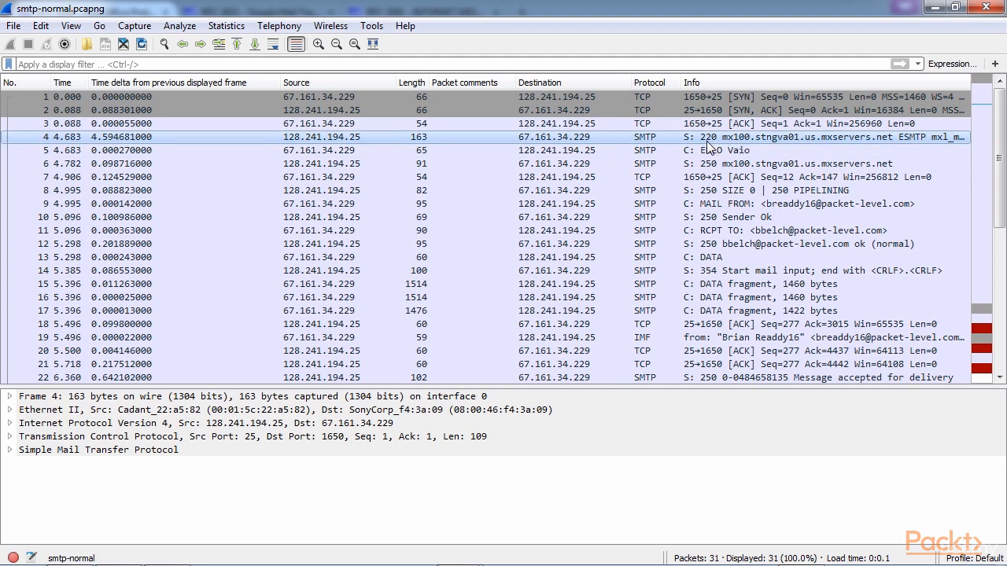
Expand packet 4's SMTP details showing response code 220 Service ready and its response parameter.
{"action": "left_click", "coordinate": [10, 450]}
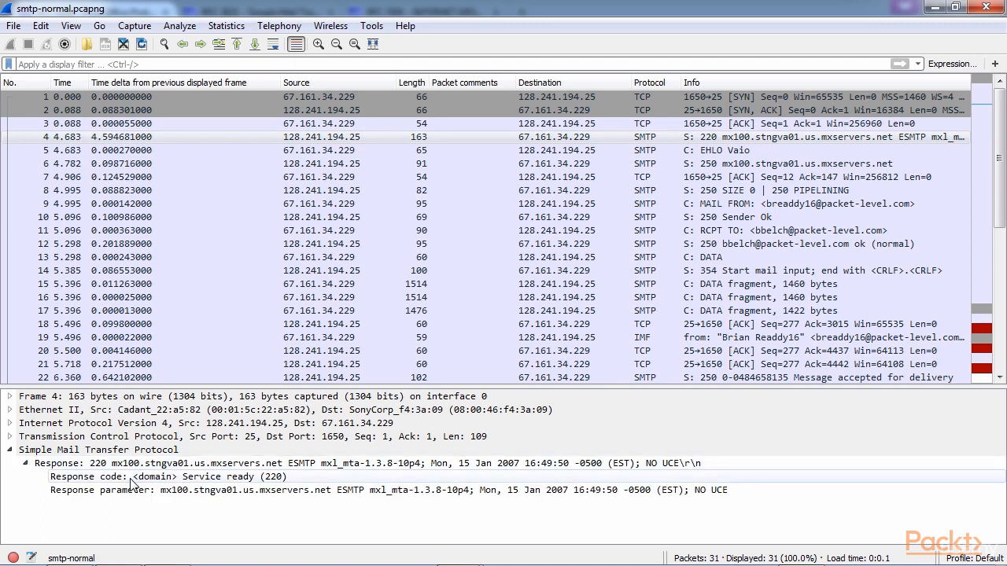
{"action": "left_click", "coordinate": [157, 477]}
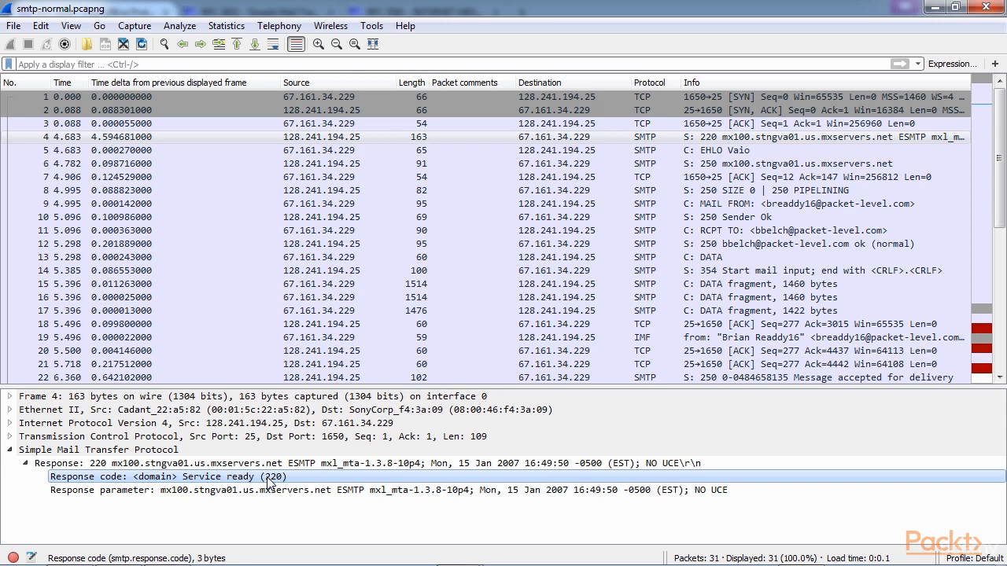
{"action": "left_click", "coordinate": [307, 489]}
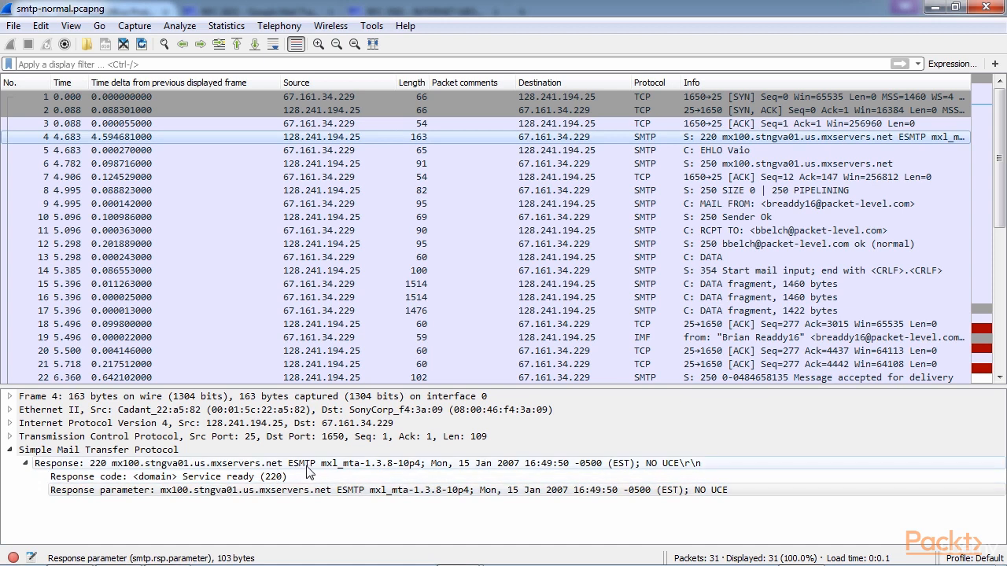
{"action": "mouse_move", "coordinate": [717, 523]}
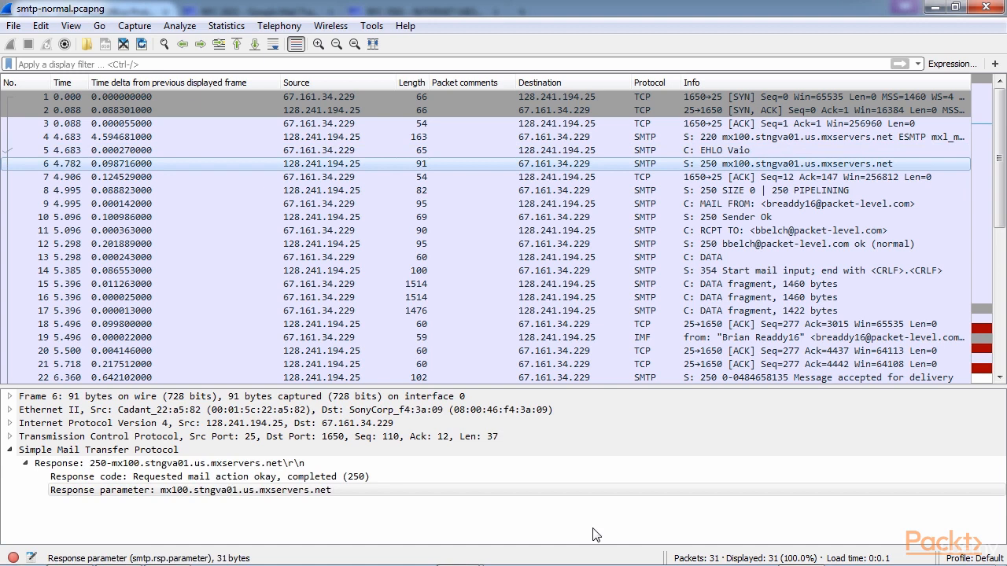
{"action": "mouse_move", "coordinate": [522, 522]}
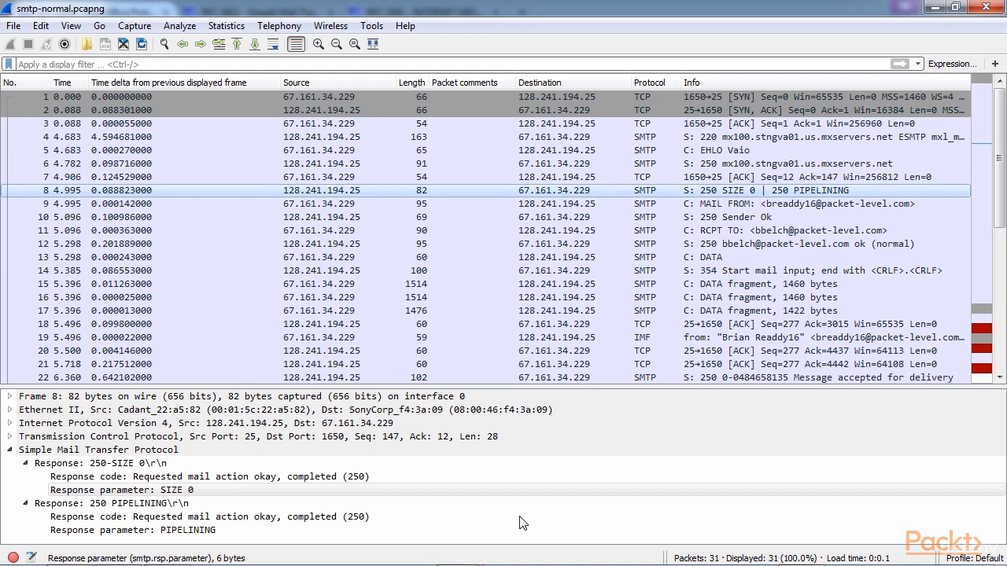
{"action": "mouse_move", "coordinate": [208, 472]}
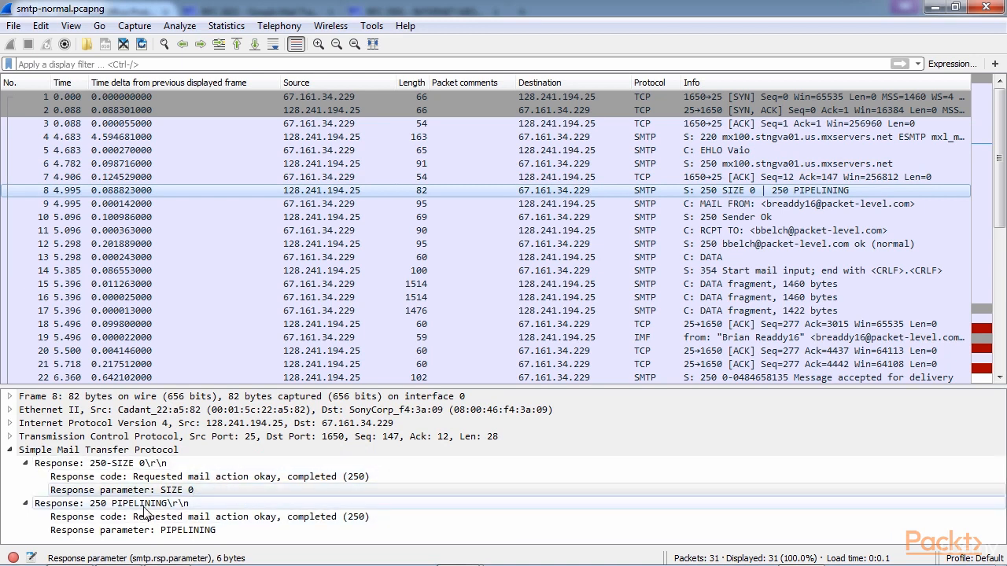
Examine packet 8's PIPELINING 250 response entry alongside the SIZE 0 reply.
{"action": "left_click", "coordinate": [142, 503]}
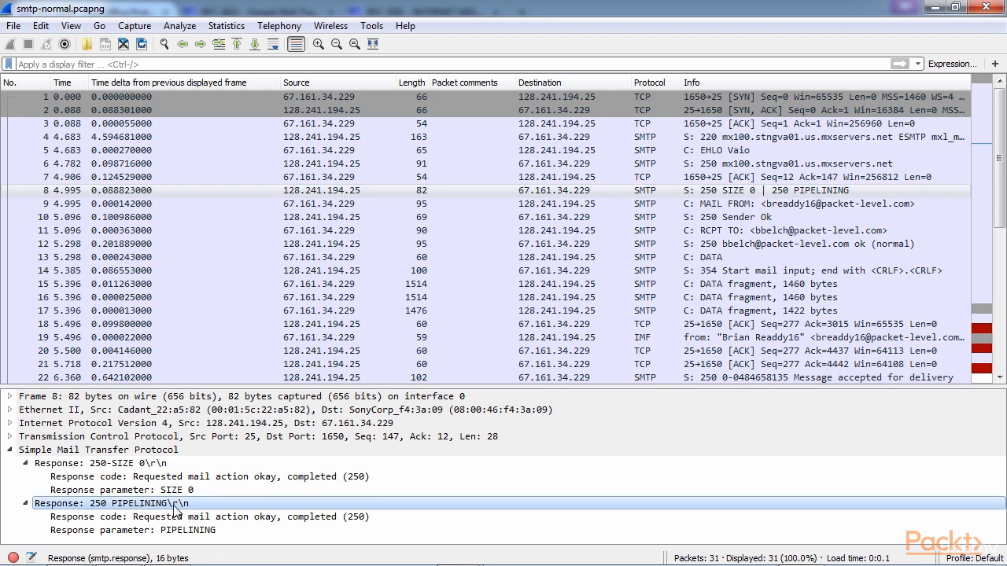
{"action": "mouse_move", "coordinate": [219, 516]}
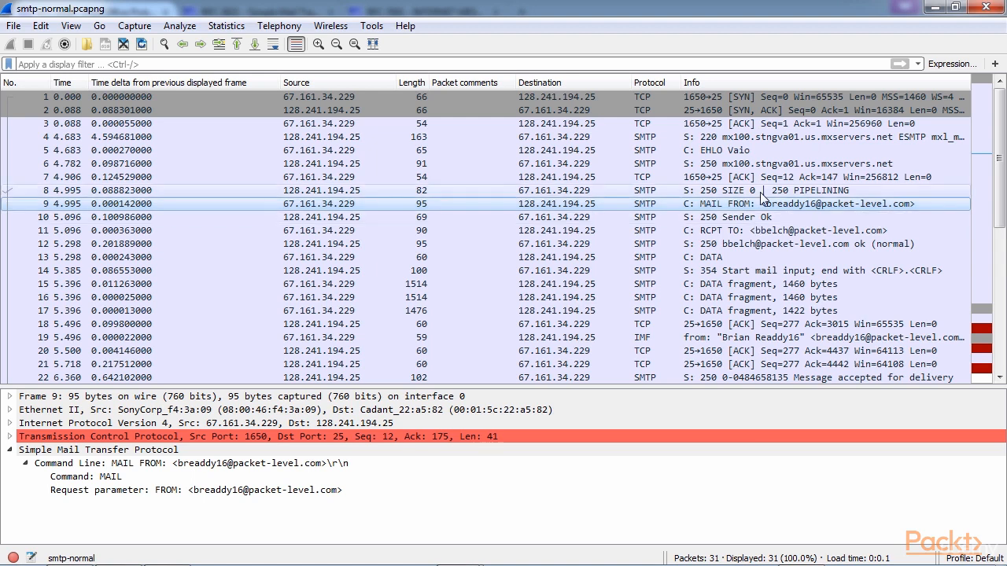
{"action": "mouse_move", "coordinate": [708, 214]}
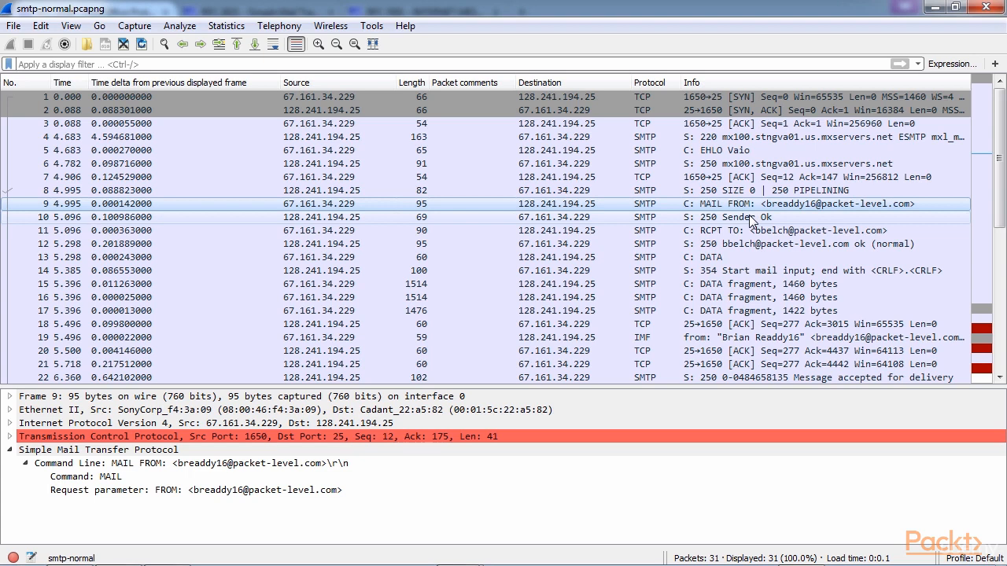
{"action": "mouse_move", "coordinate": [741, 214]}
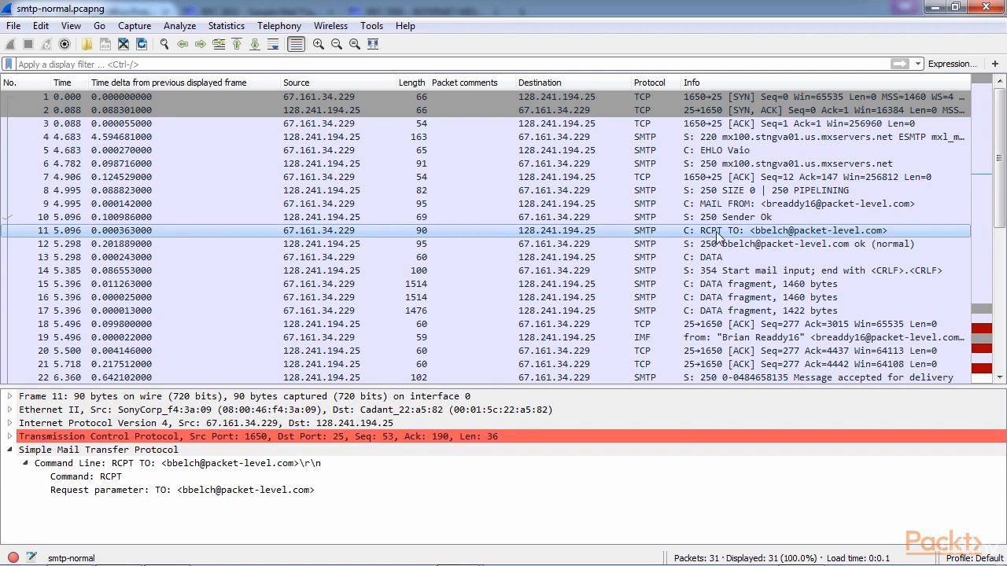
{"action": "mouse_move", "coordinate": [746, 248]}
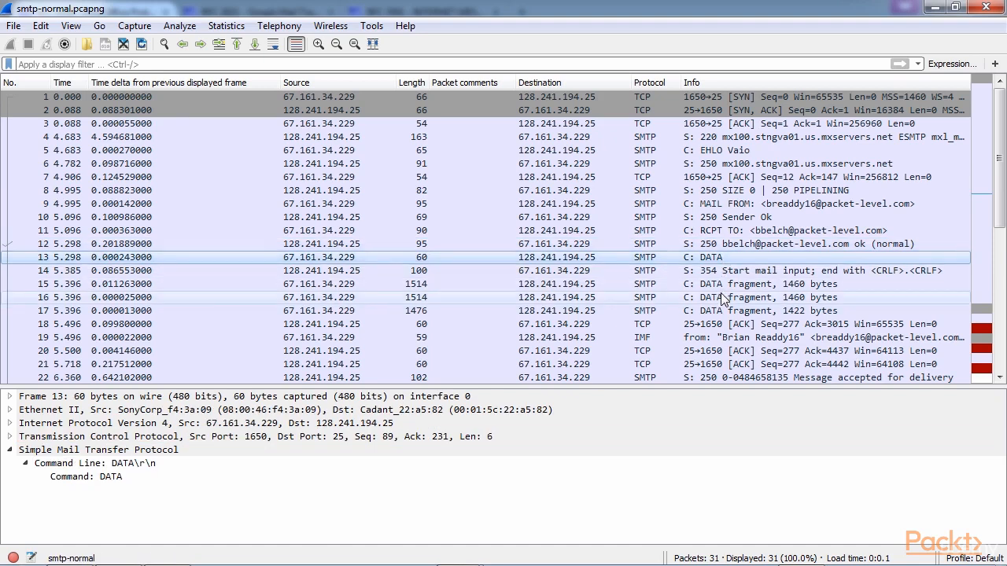
{"action": "mouse_move", "coordinate": [730, 266]}
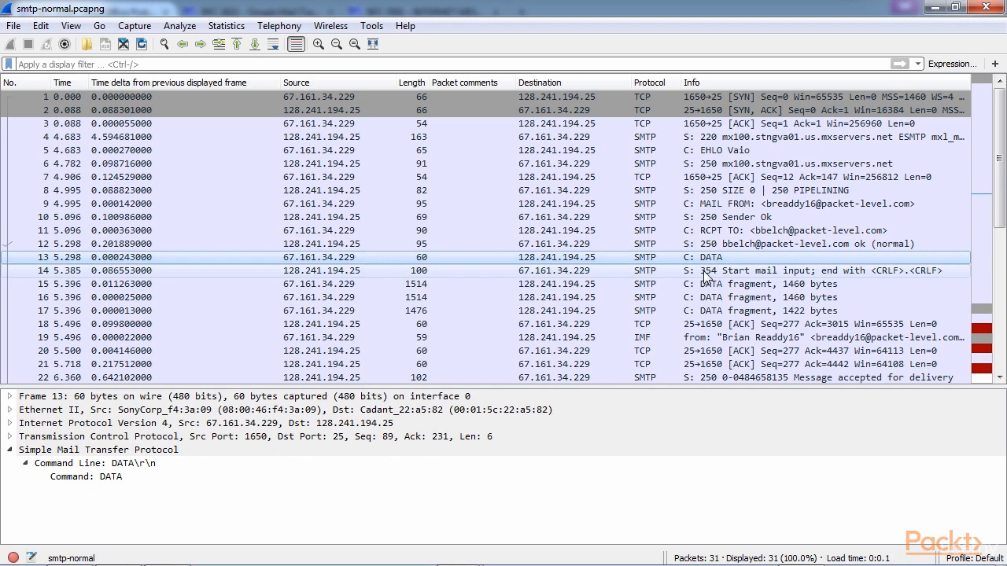
Review the server's 354 reply and the first DATA fragment, scrolling toward packet 17.
{"action": "left_click", "coordinate": [771, 270]}
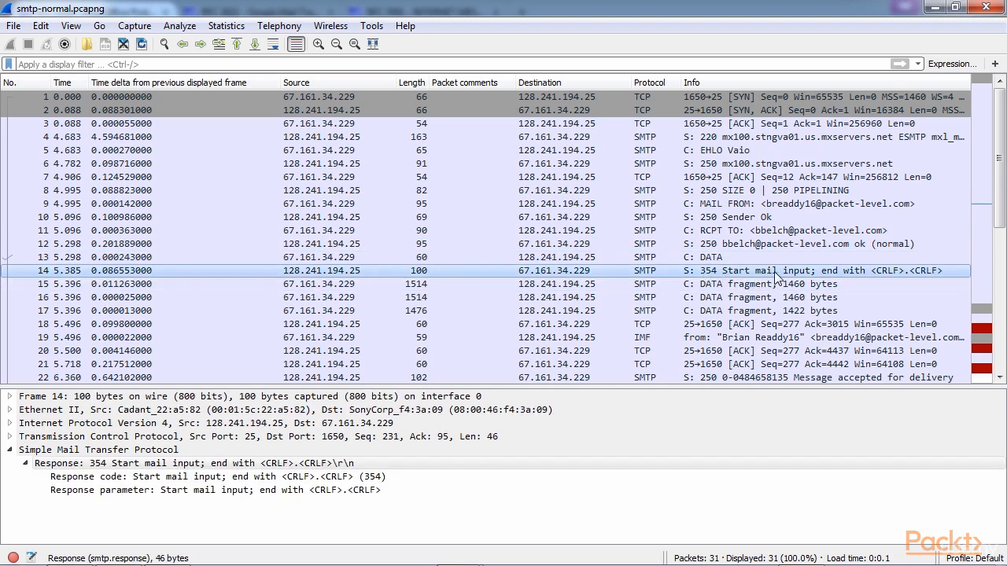
{"action": "mouse_move", "coordinate": [855, 274]}
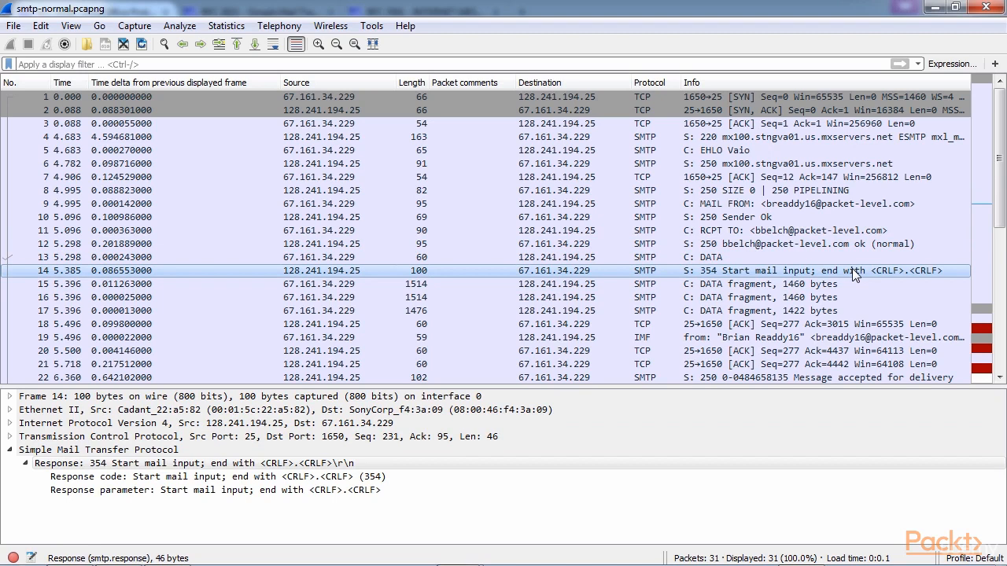
{"action": "mouse_move", "coordinate": [895, 280]}
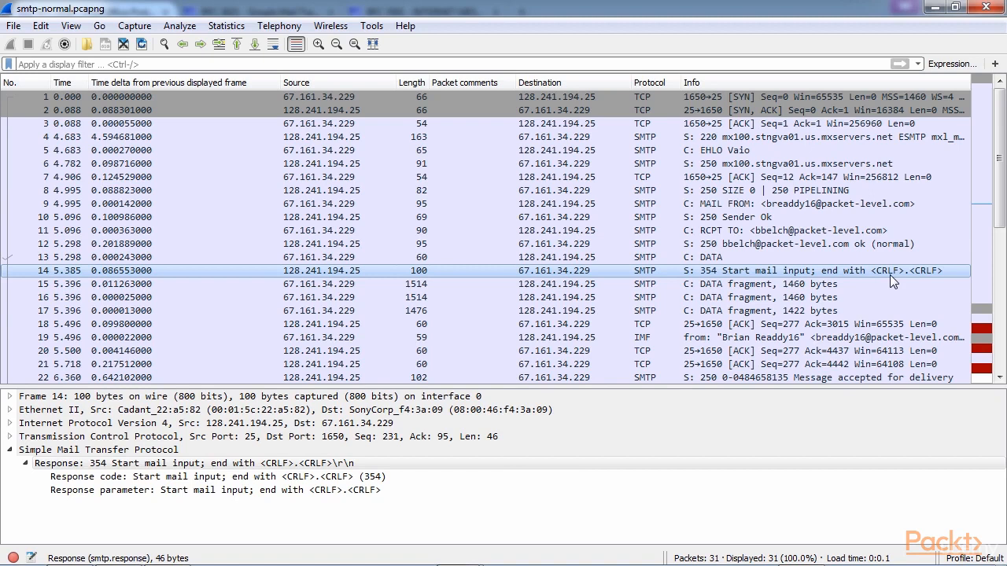
{"action": "left_click", "coordinate": [727, 283]}
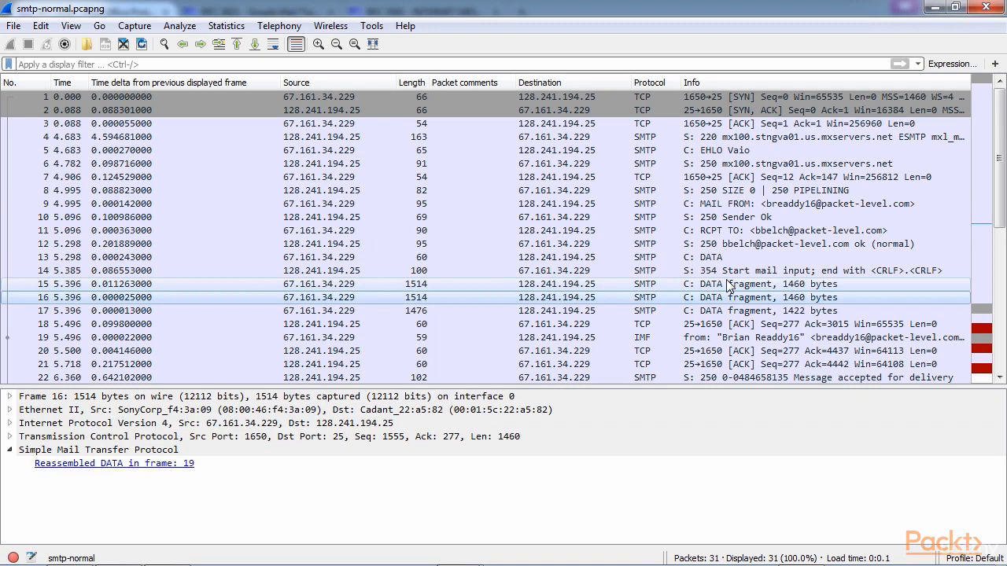
{"action": "scroll", "scroll_direction": "down", "scroll_amount": 3}
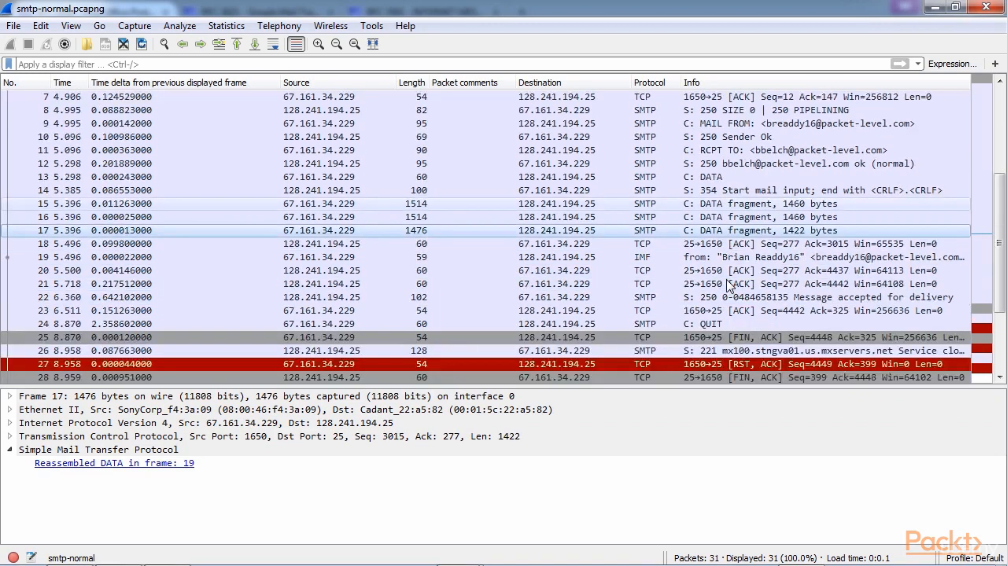